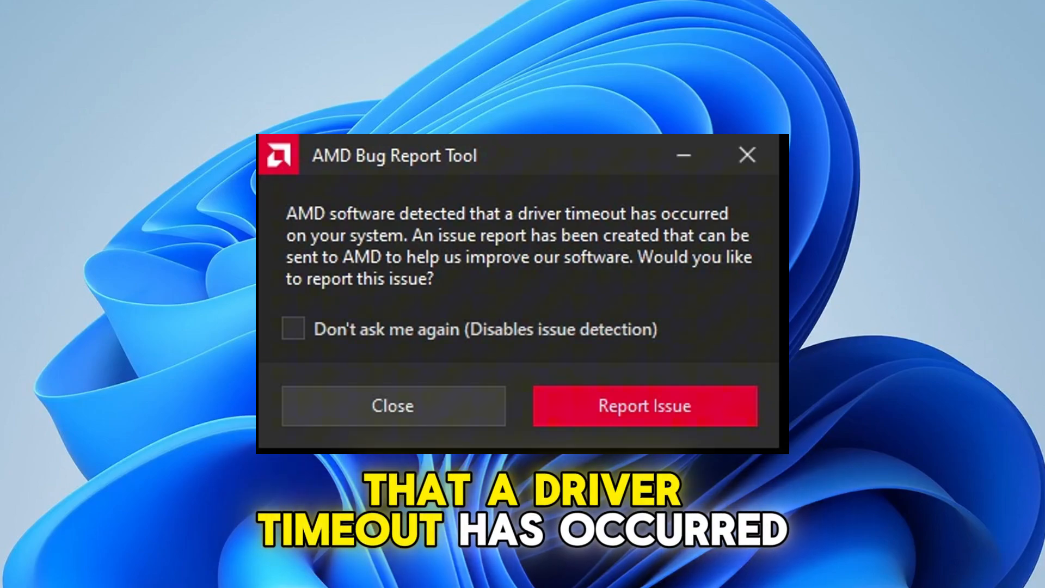
# Close the AMD Bug Report Tool's driver timeout warning without sending a report.
pyautogui.click(393, 405)
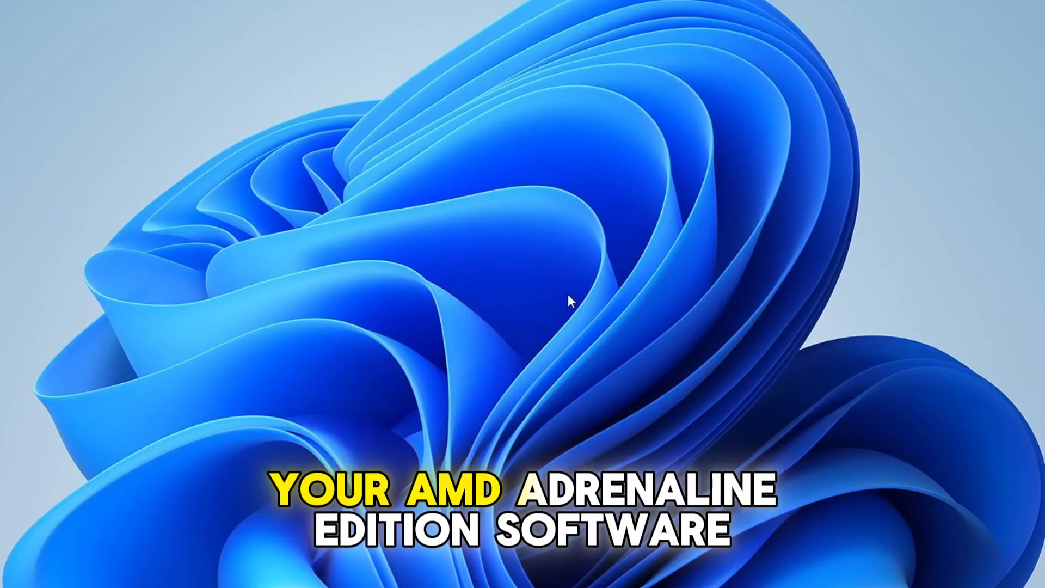
# Launch AMD Software: Adrenalin Edition from the desktop context menu.
pyautogui.rightClick(570, 301)
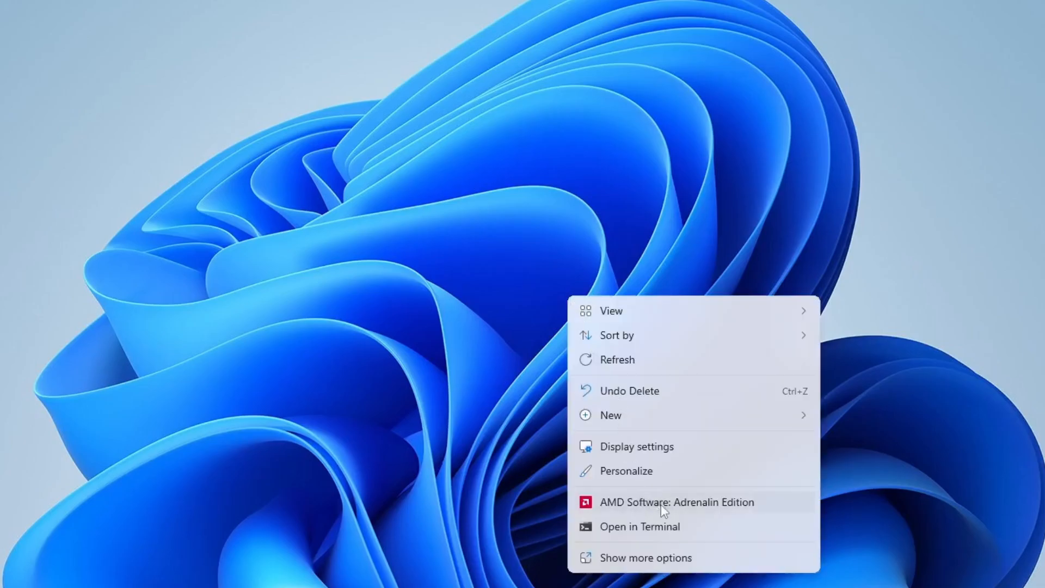
pyautogui.moveTo(681, 508)
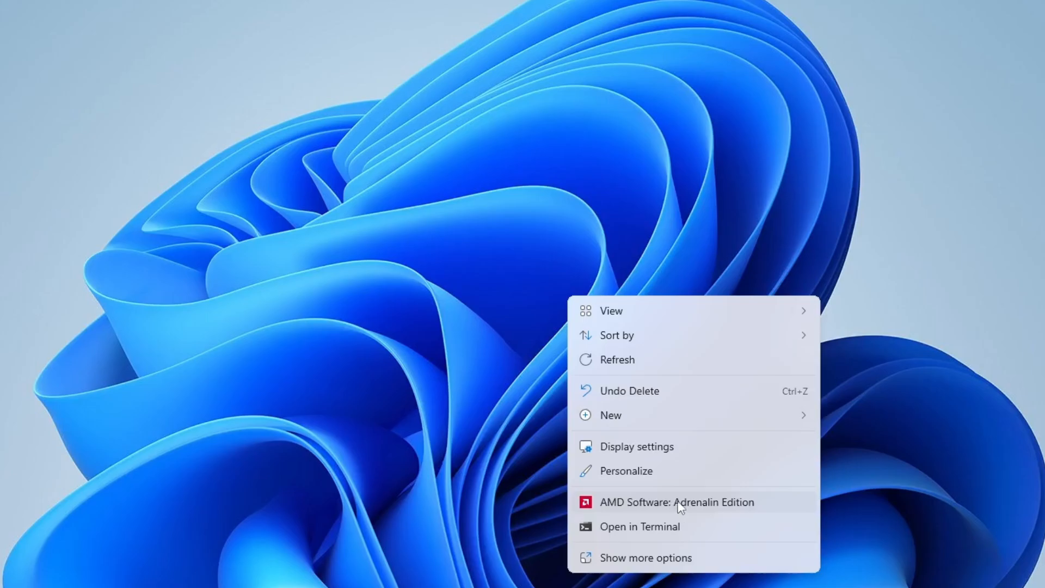
pyautogui.click(676, 502)
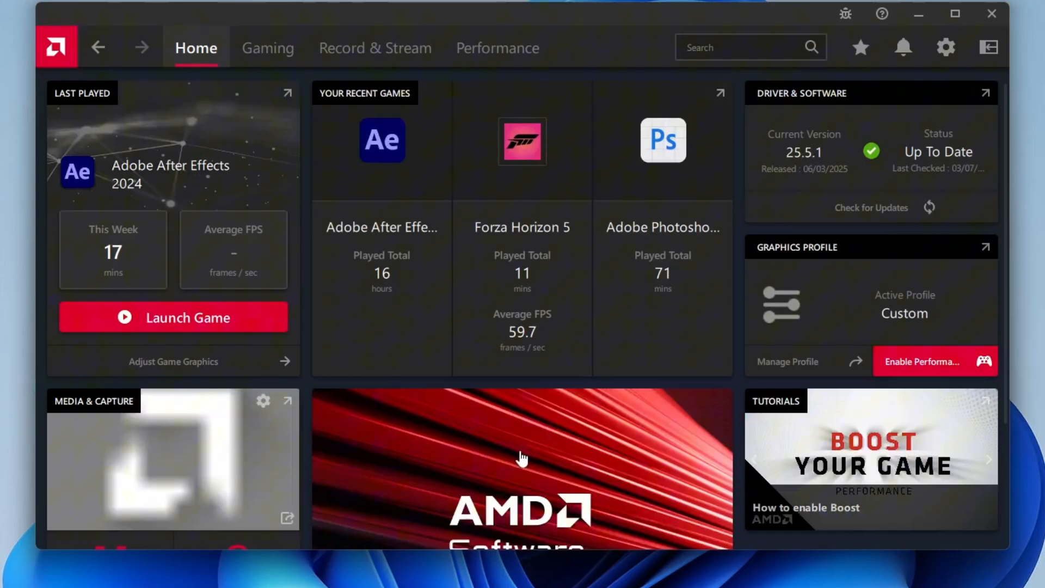
pyautogui.moveTo(867, 205)
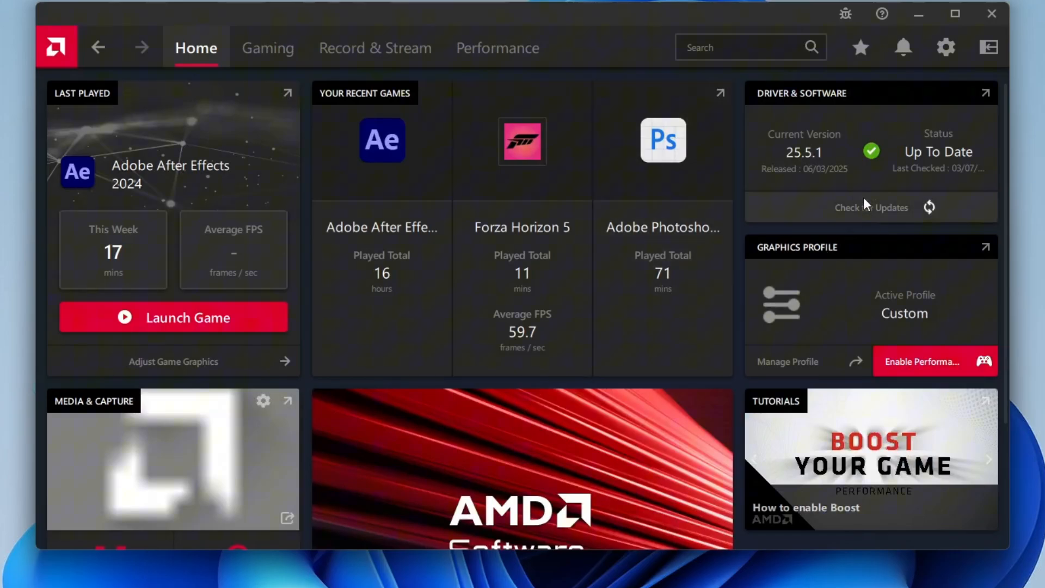
pyautogui.moveTo(880, 212)
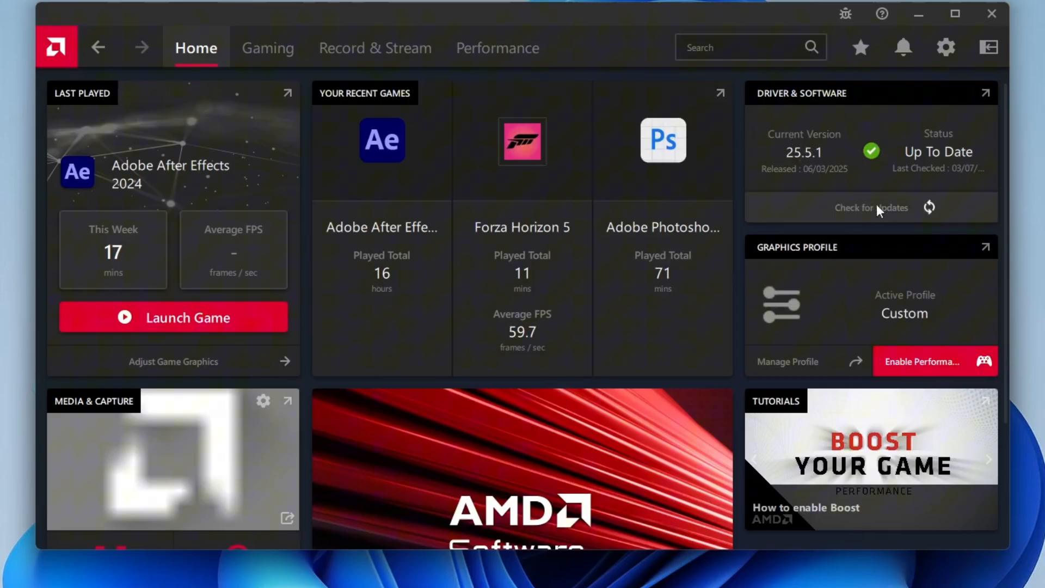
pyautogui.click(871, 207)
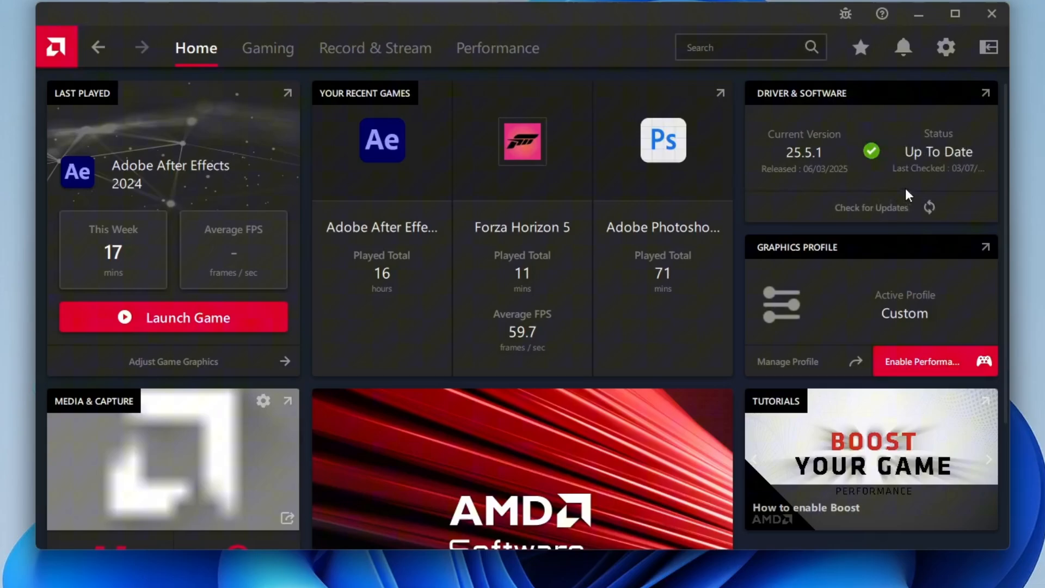
pyautogui.moveTo(810, 182)
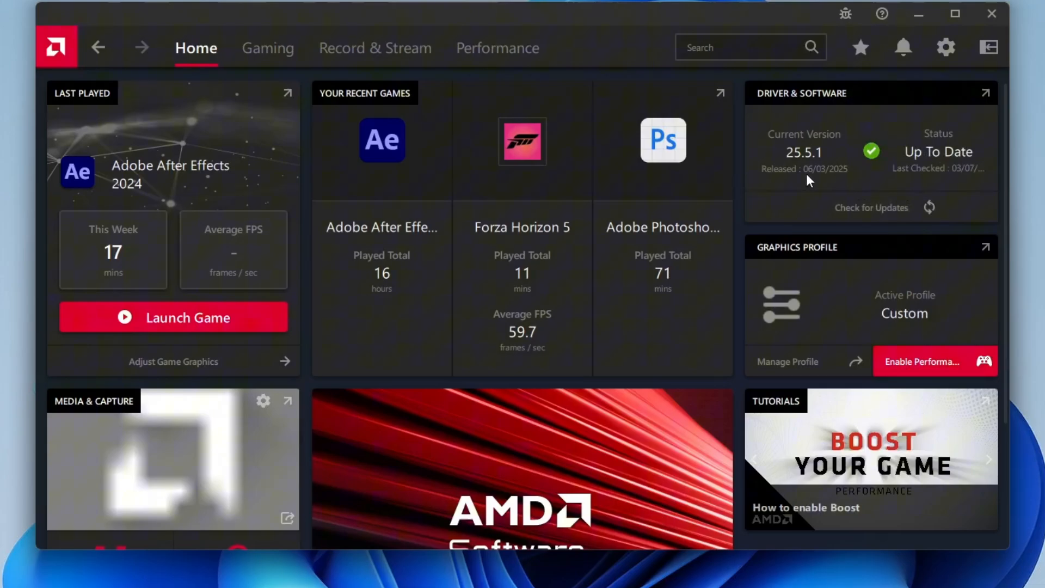
pyautogui.moveTo(797, 193)
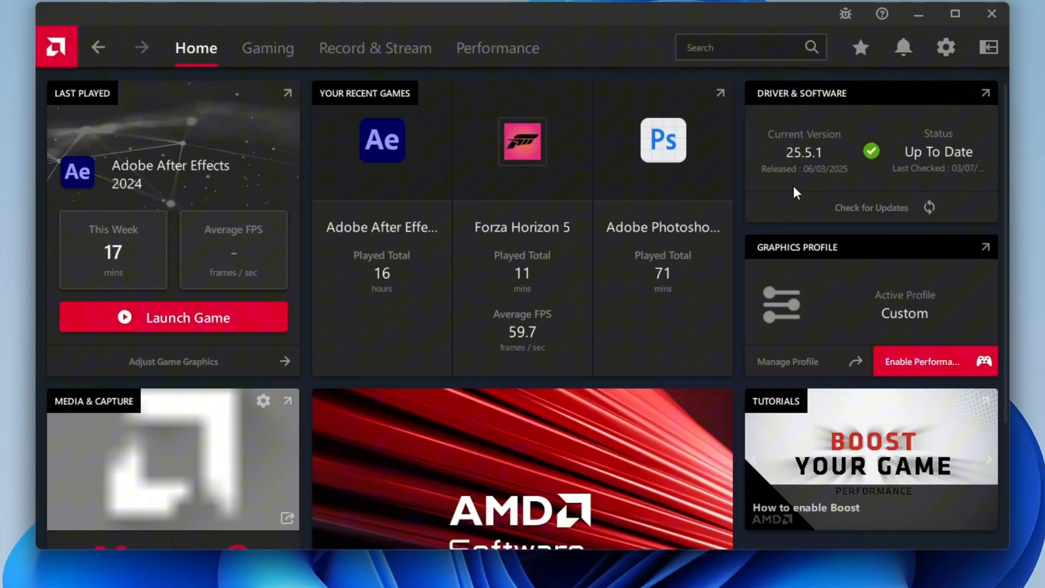
pyautogui.moveTo(241, 99)
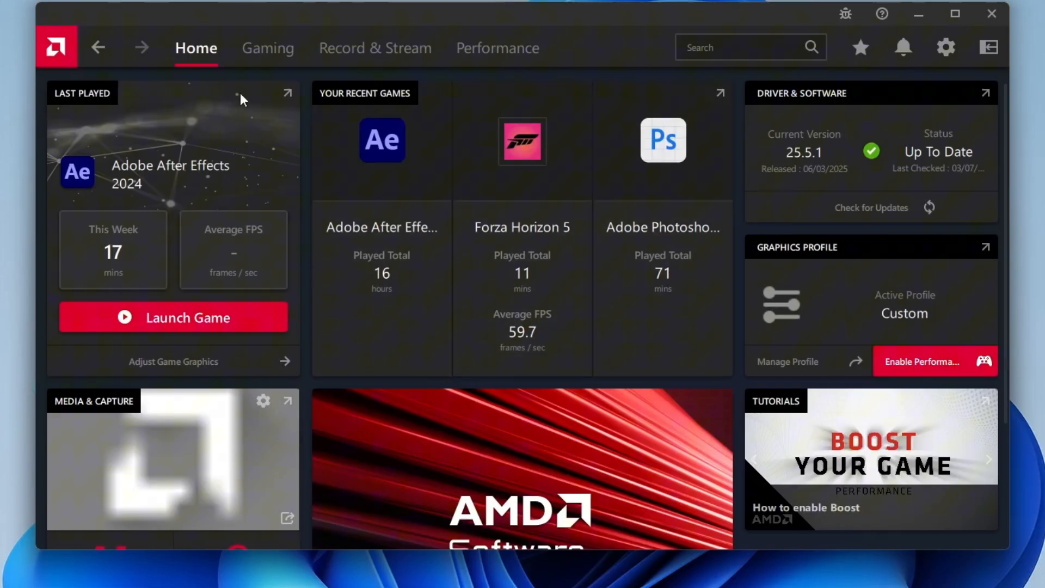
# Open Gaming > Graphics and review the Custom profile's Graphics Options and Advanced settings.
pyautogui.click(266, 47)
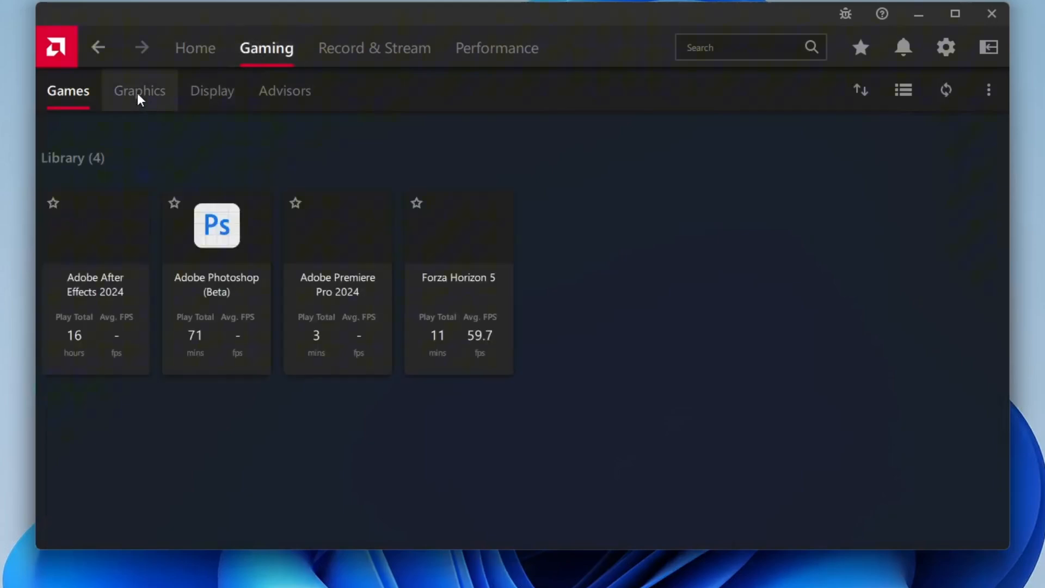
pyautogui.click(140, 91)
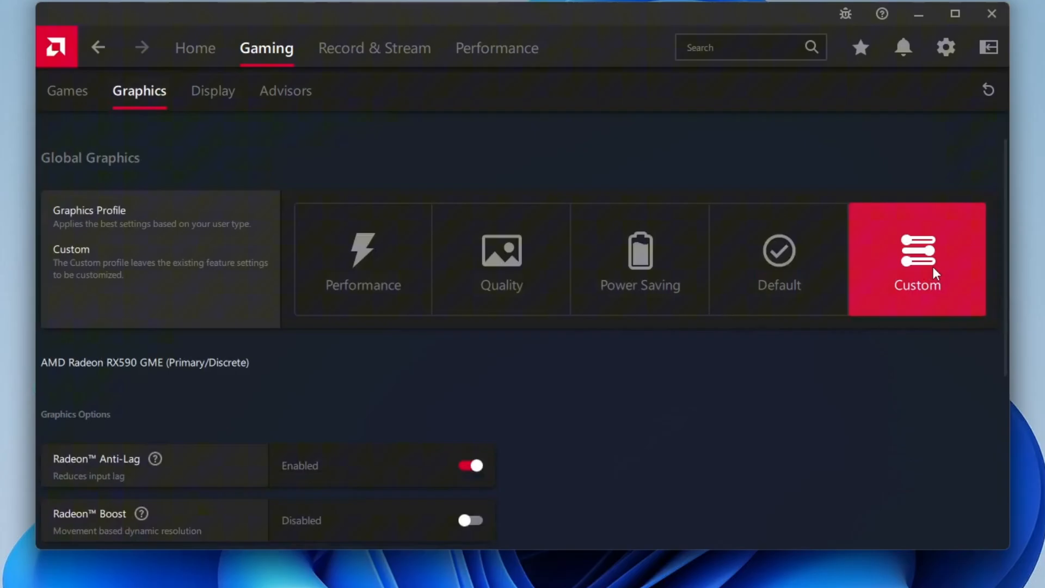
pyautogui.scroll(-3)
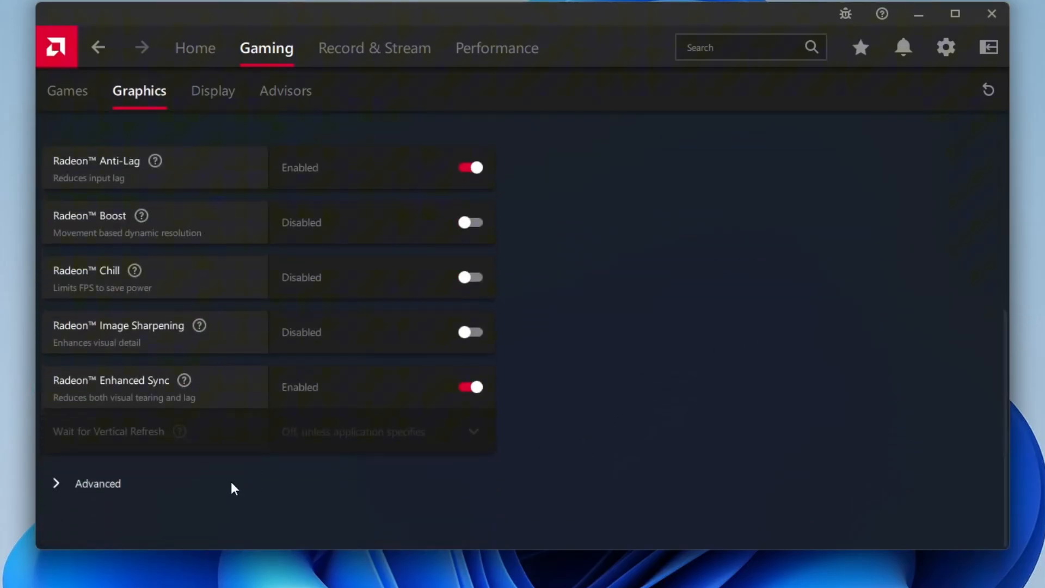
pyautogui.scroll(-3)
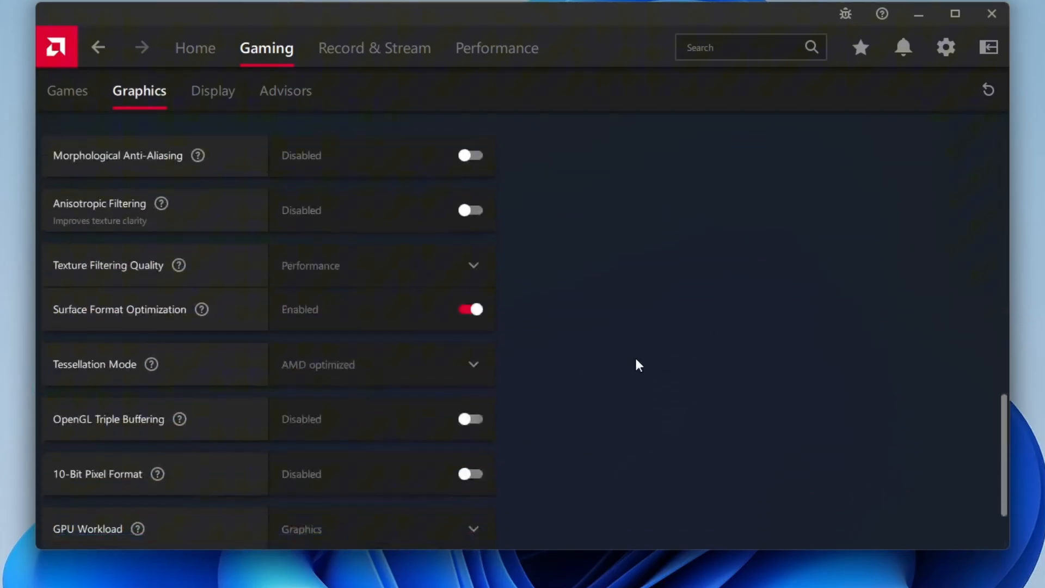
pyautogui.scroll(-3)
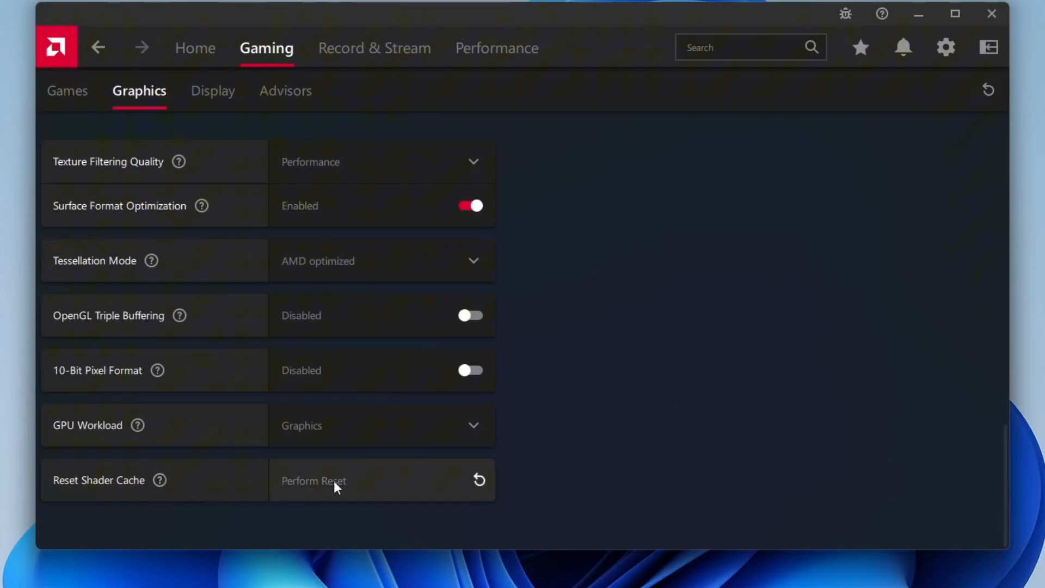
pyautogui.moveTo(650, 382)
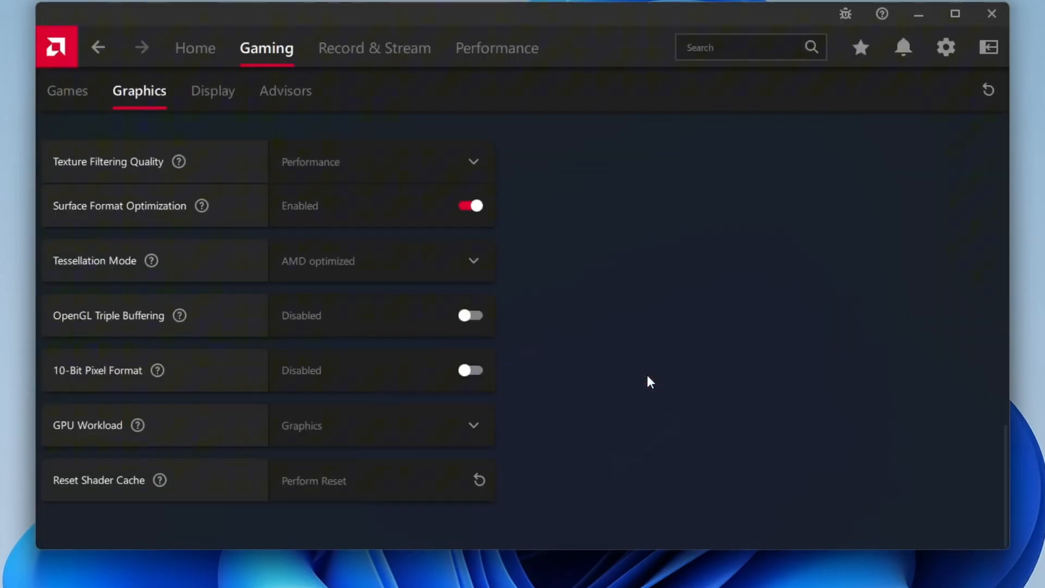
pyautogui.scroll(3)
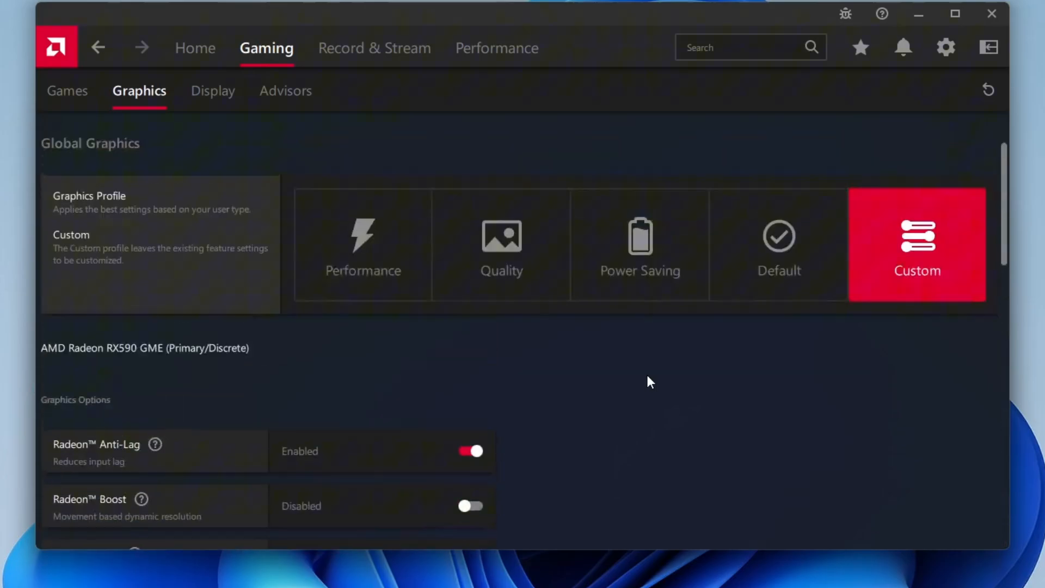
pyautogui.scroll(3)
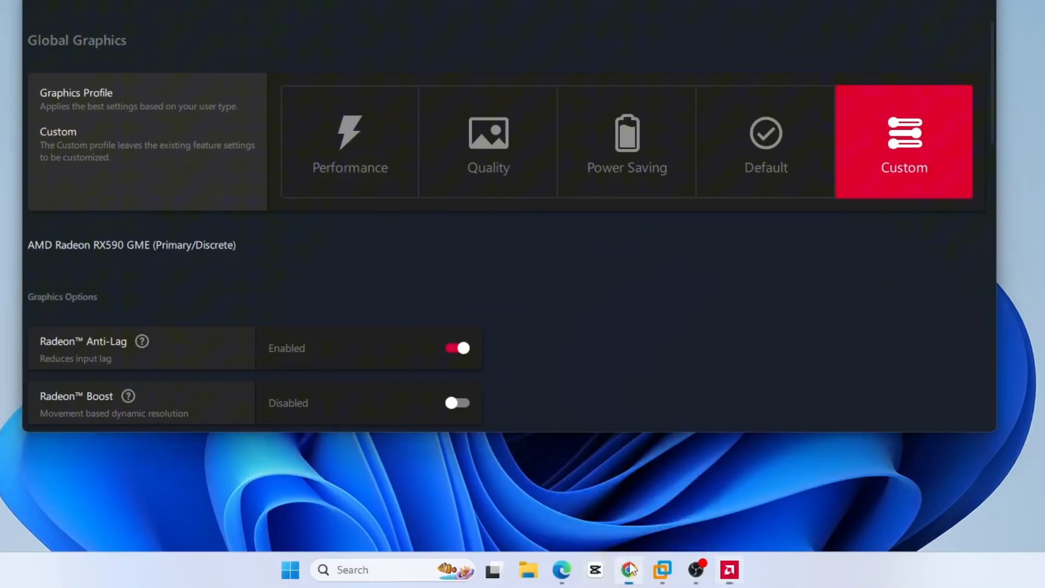
# Search Display Driver Uninstaller and download DDU 18.1.1.5 from Guru3D via Download Mirror (EU).
pyautogui.click(561, 570)
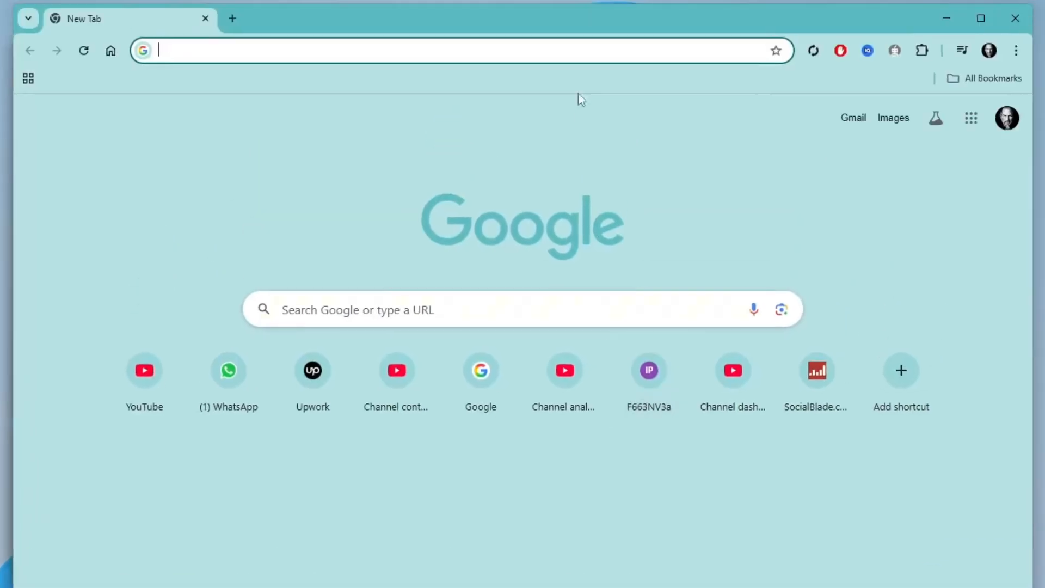
pyautogui.write('Display Driver Uninstaller DDU')
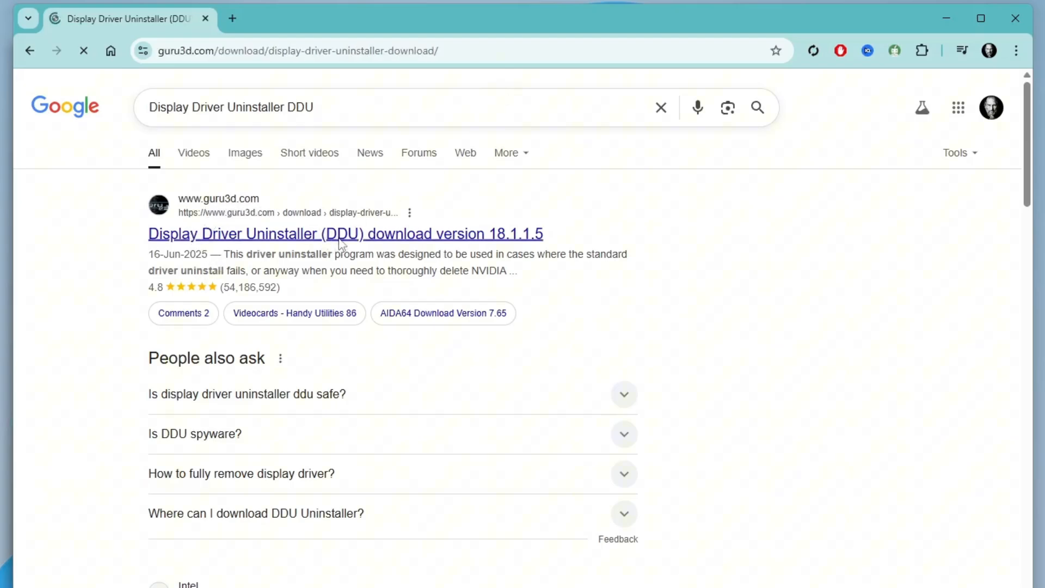
pyautogui.click(345, 234)
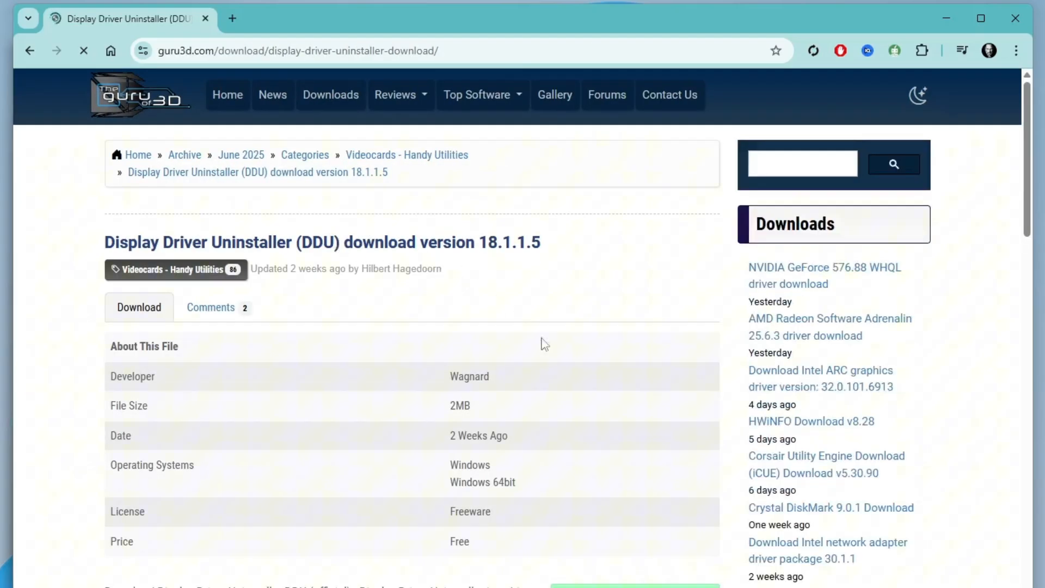
pyautogui.scroll(-3)
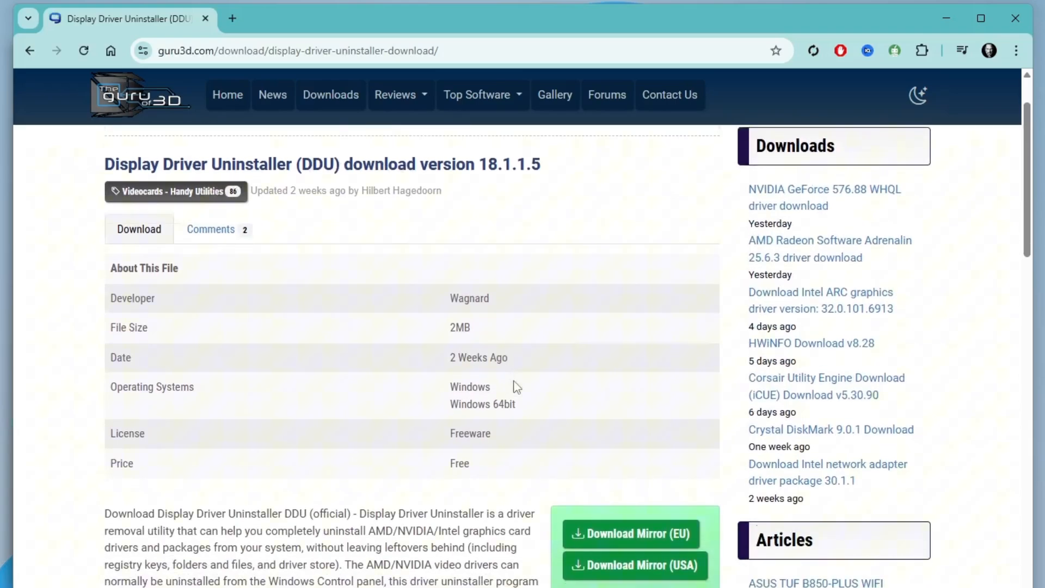
pyautogui.scroll(-3)
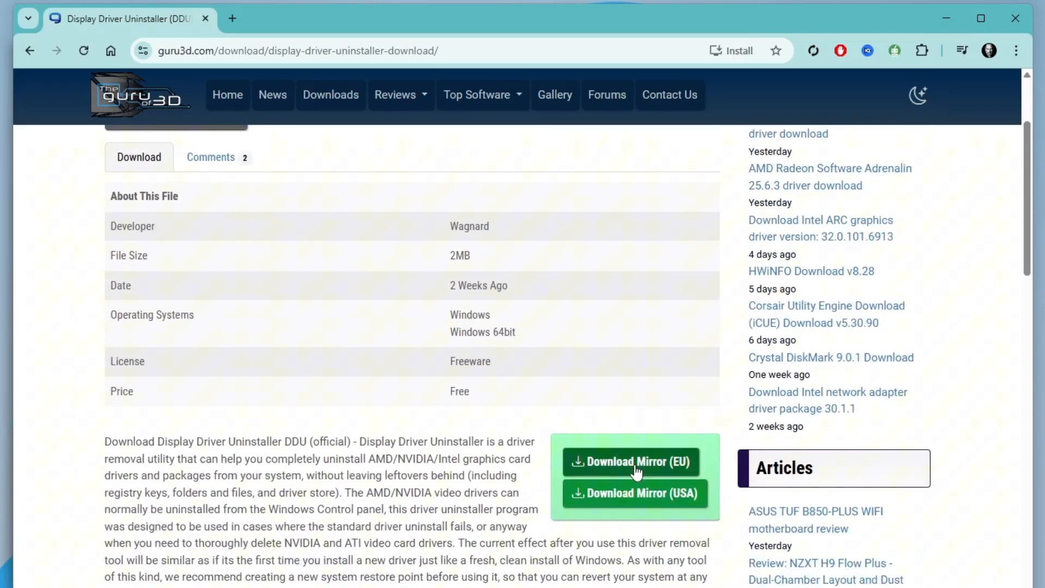
pyautogui.click(631, 461)
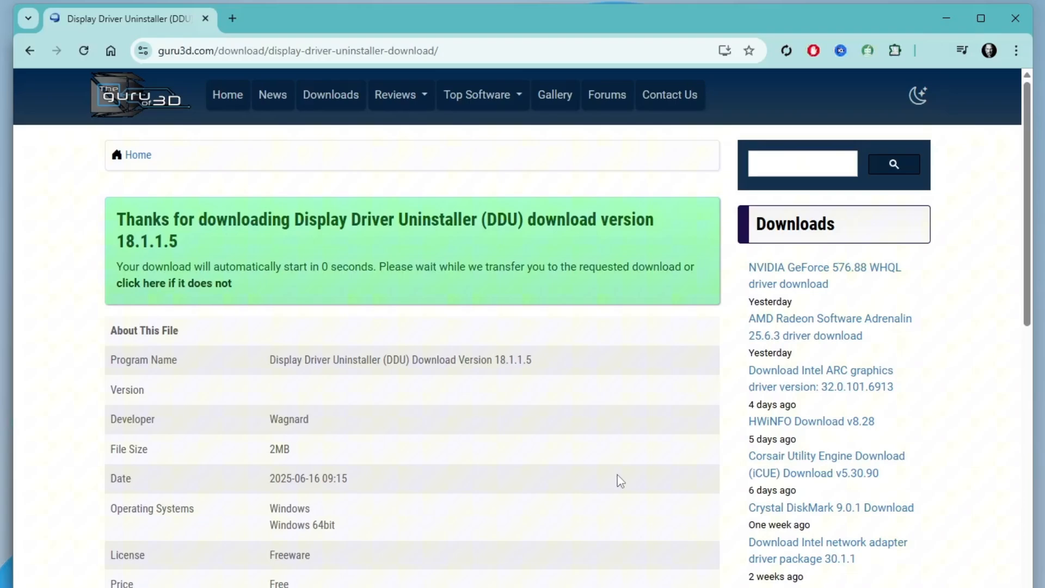
pyautogui.click(935, 50)
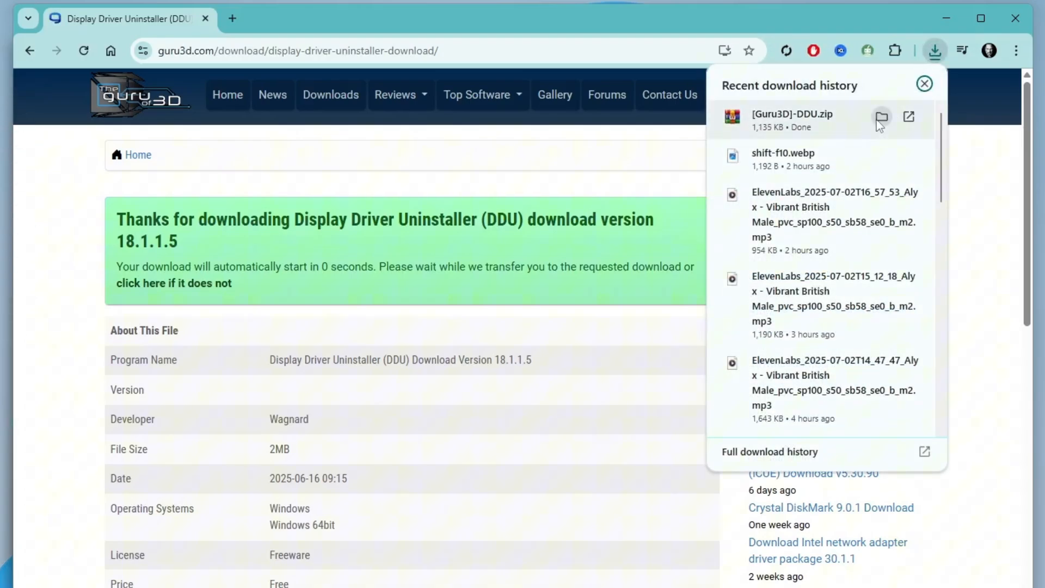
# Extract the [Guru3D]-DDU zip to its suggested folder using Extract All.
pyautogui.click(882, 118)
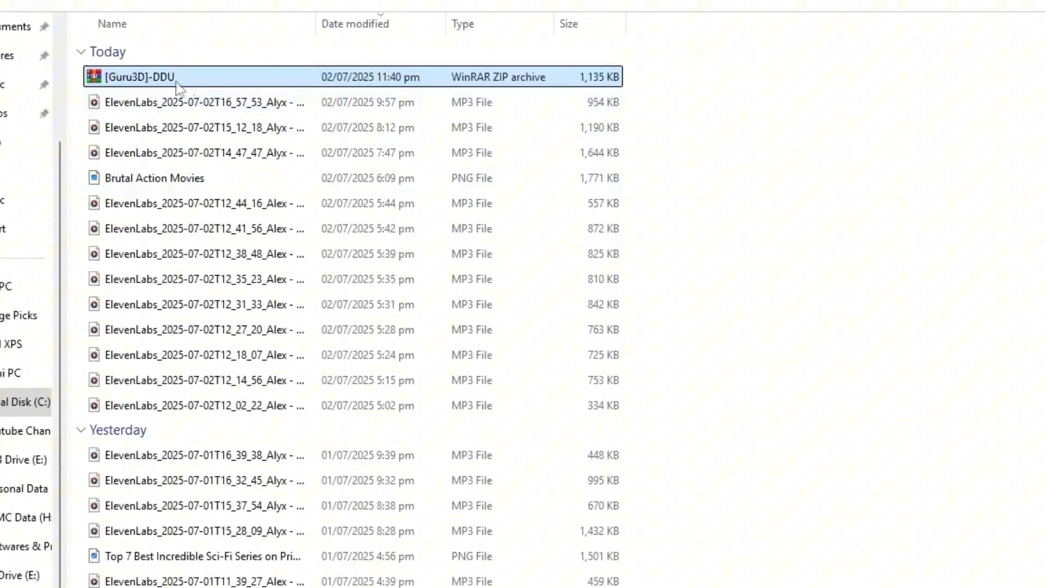
pyautogui.rightClick(154, 77)
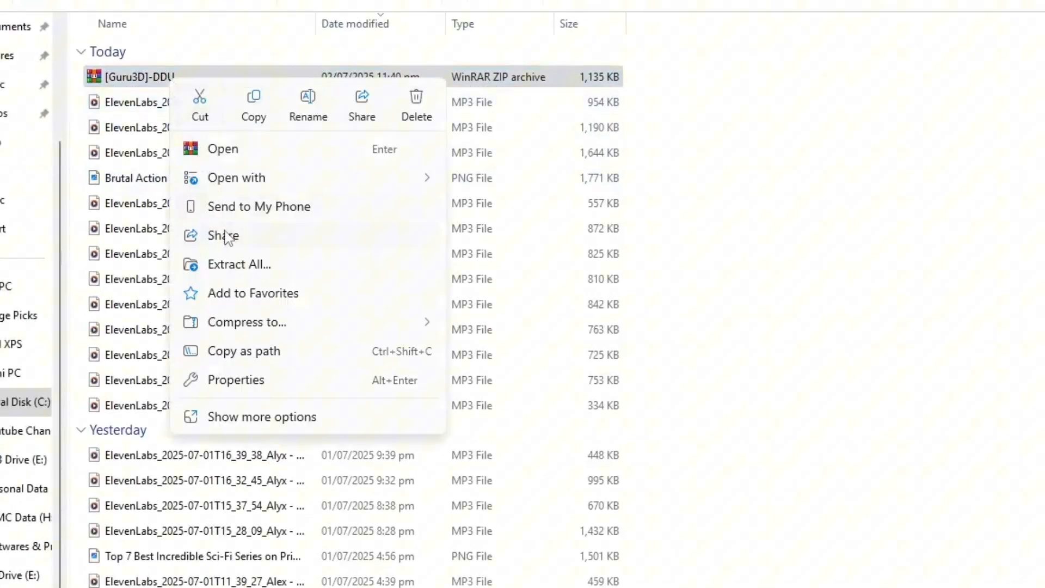
pyautogui.click(239, 264)
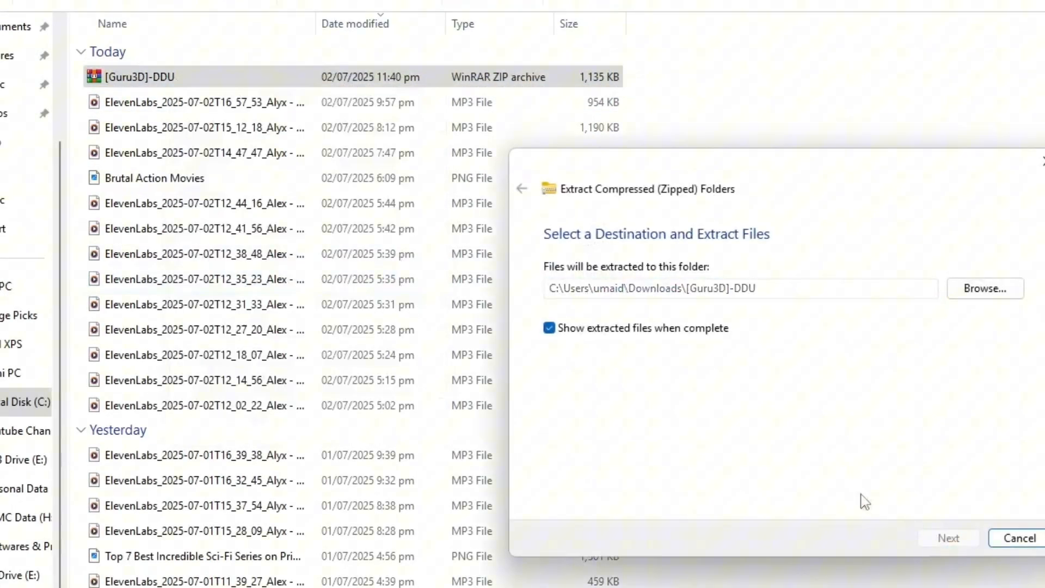
pyautogui.click(947, 538)
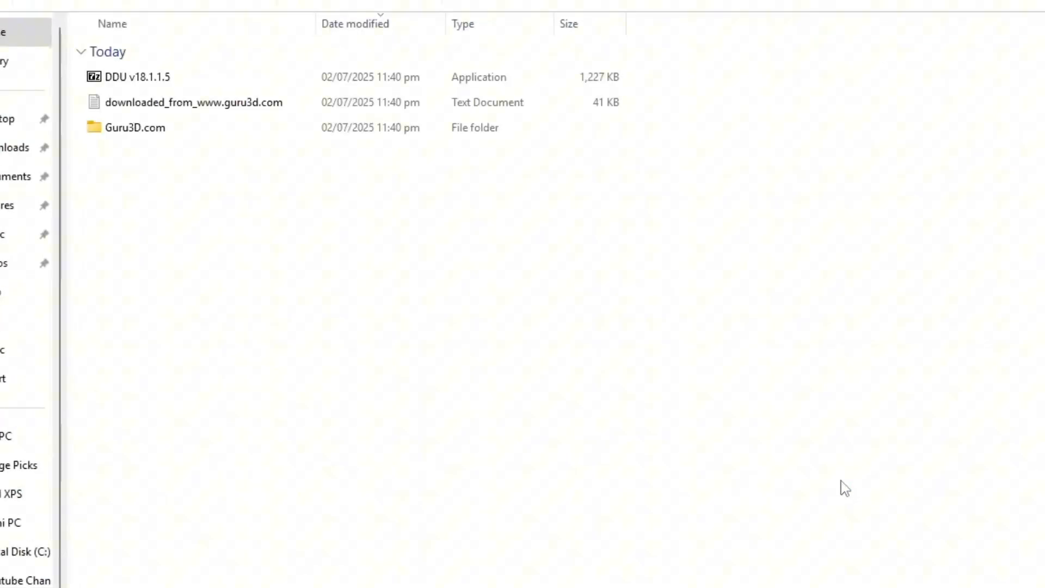
pyautogui.moveTo(217, 235)
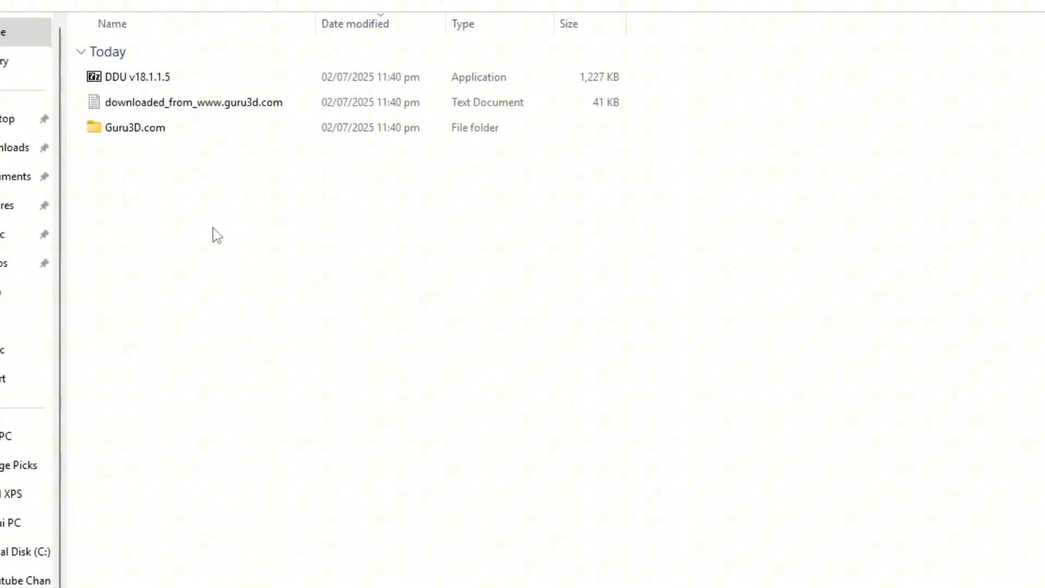
# Run the DDU v18.1.1.5 self-extractor and unpack it to the Desktop.
pyautogui.click(136, 77)
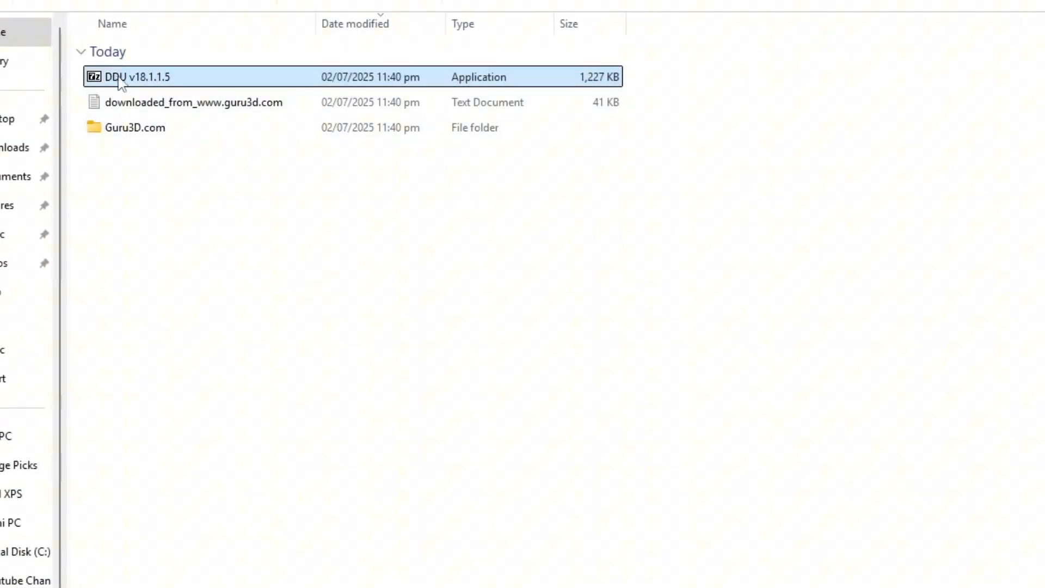
pyautogui.doubleClick(141, 76)
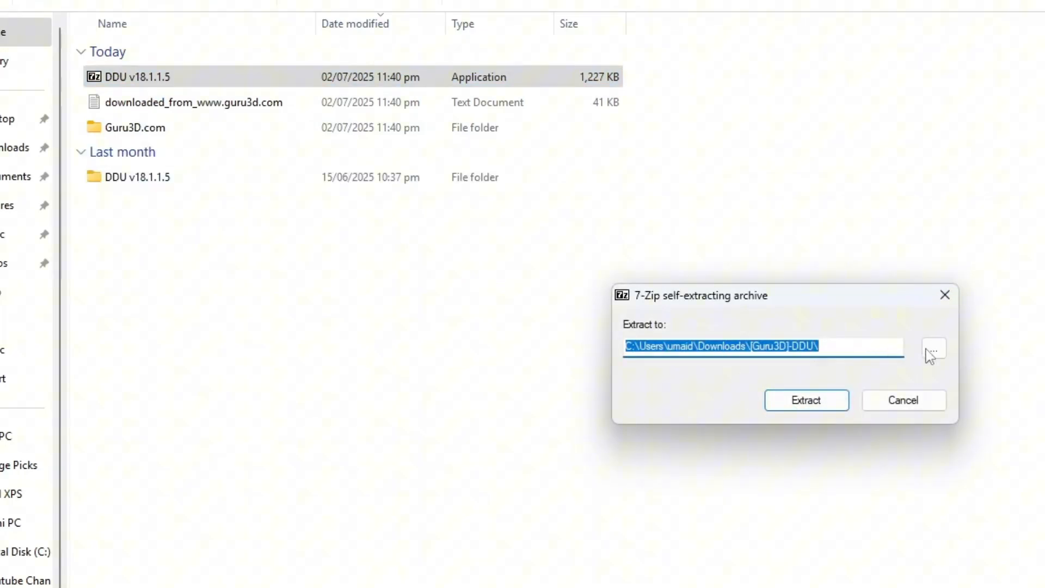
pyautogui.click(933, 349)
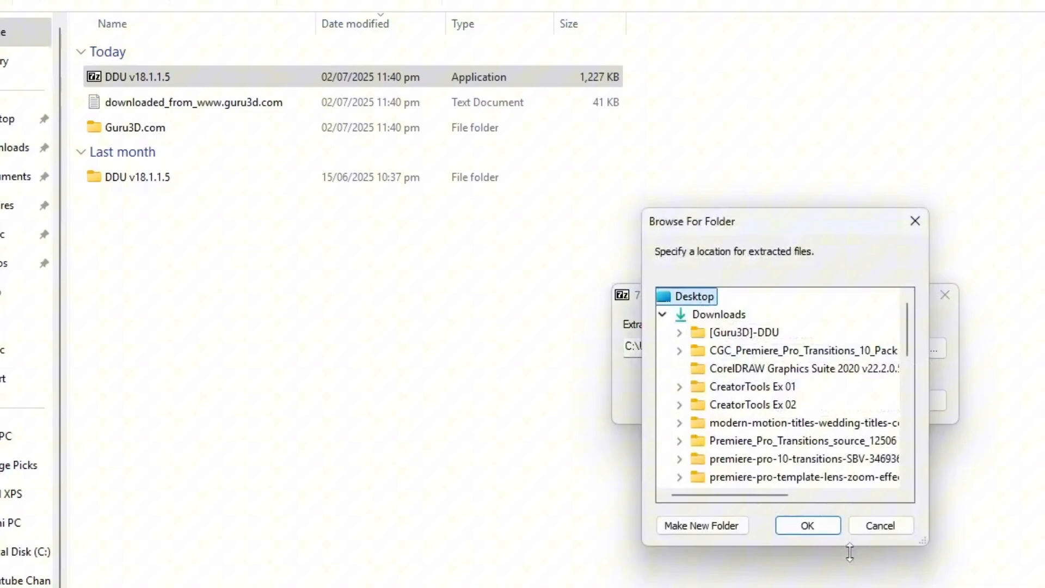
pyautogui.click(880, 525)
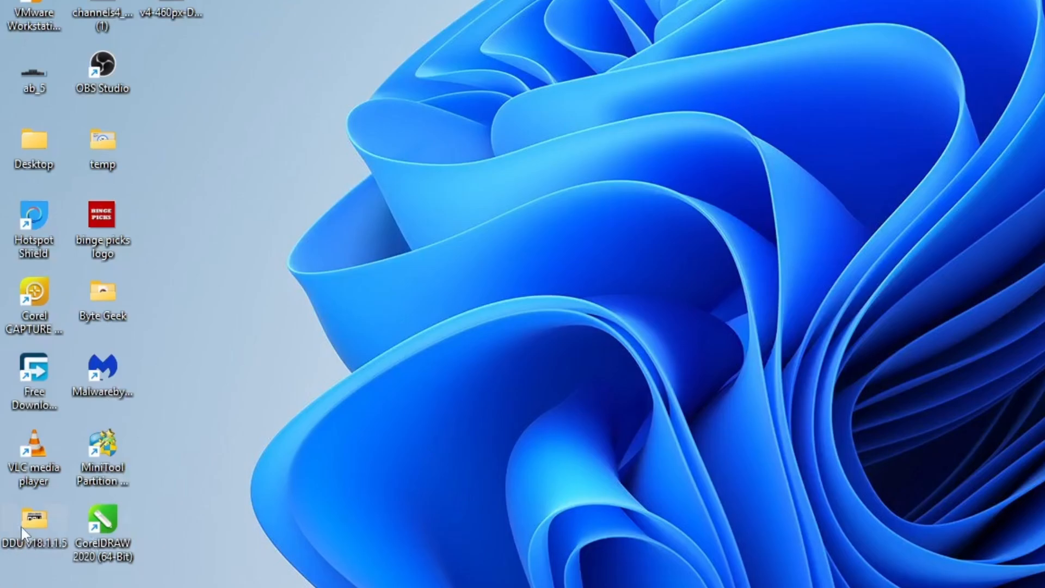
# Launch Display Driver Uninstaller, dismiss both notices, and select GPU with AMD.
pyautogui.doubleClick(33, 518)
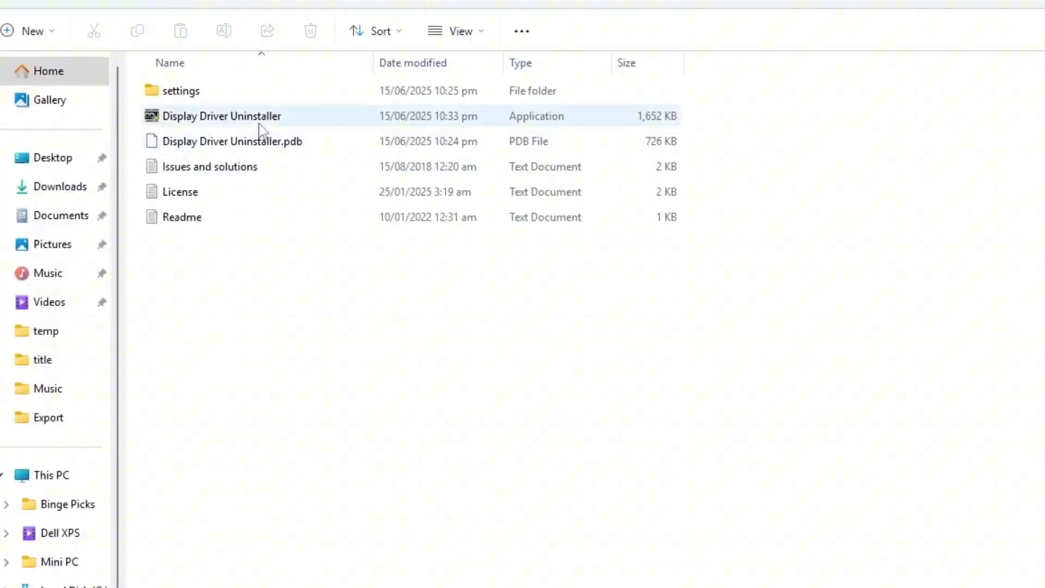
pyautogui.doubleClick(222, 116)
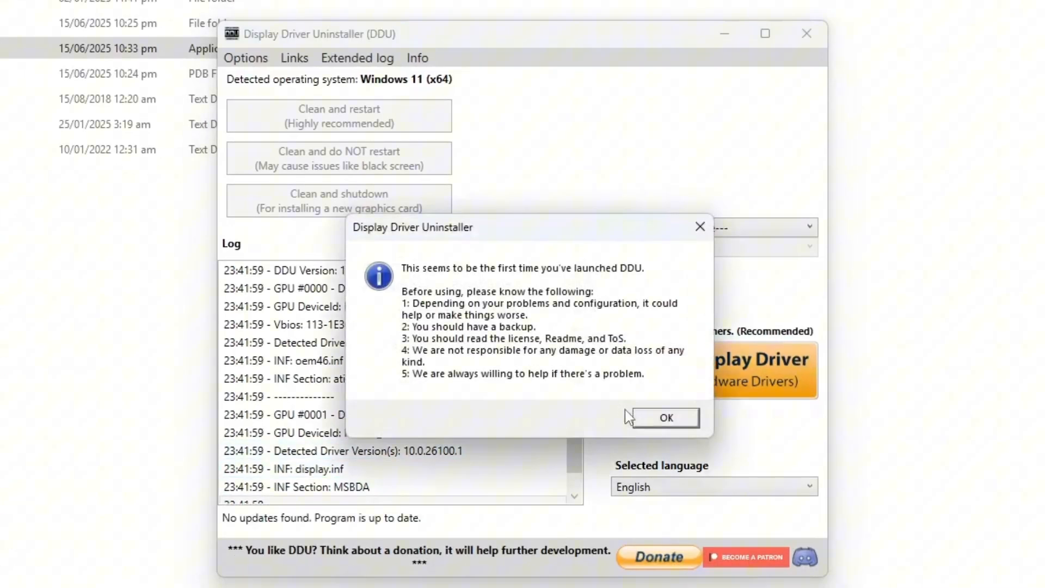
pyautogui.click(665, 418)
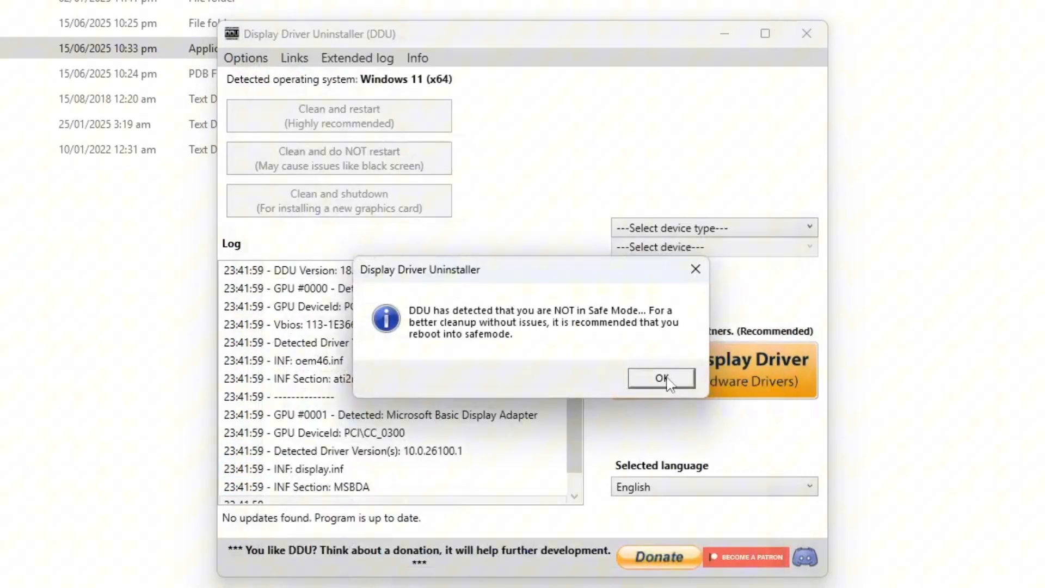
pyautogui.click(660, 377)
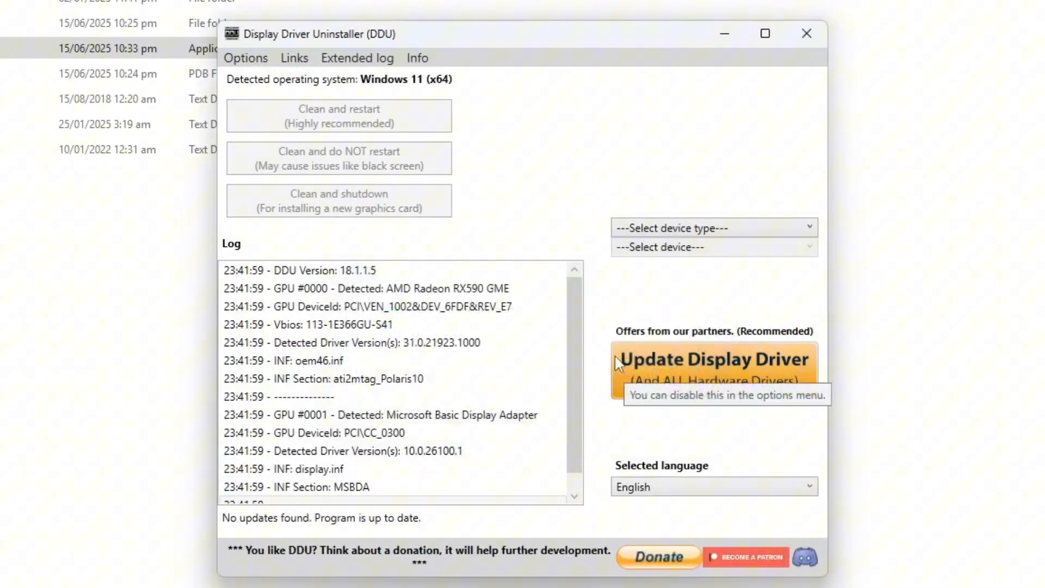
pyautogui.click(714, 228)
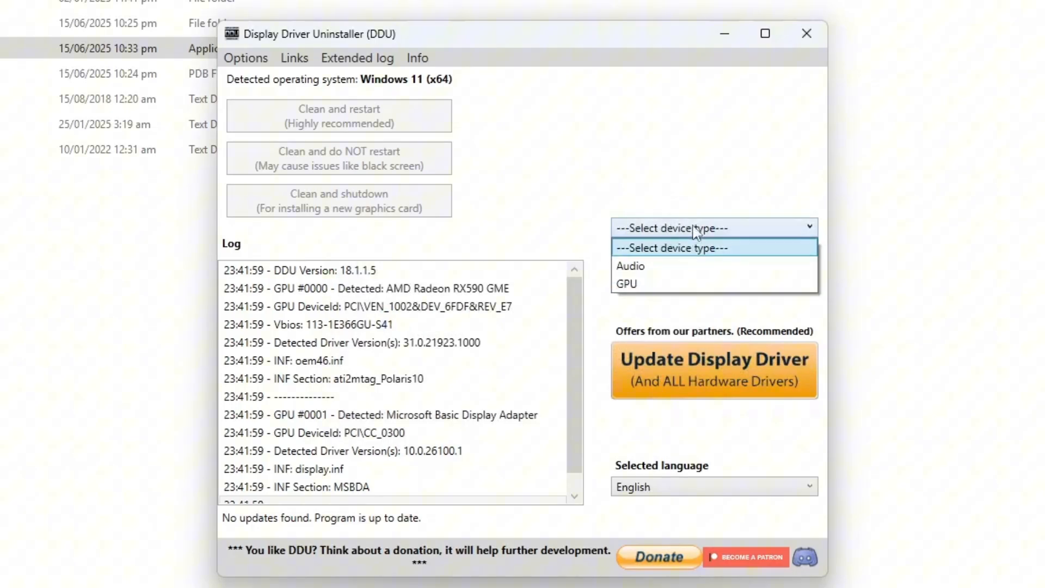
pyautogui.click(625, 283)
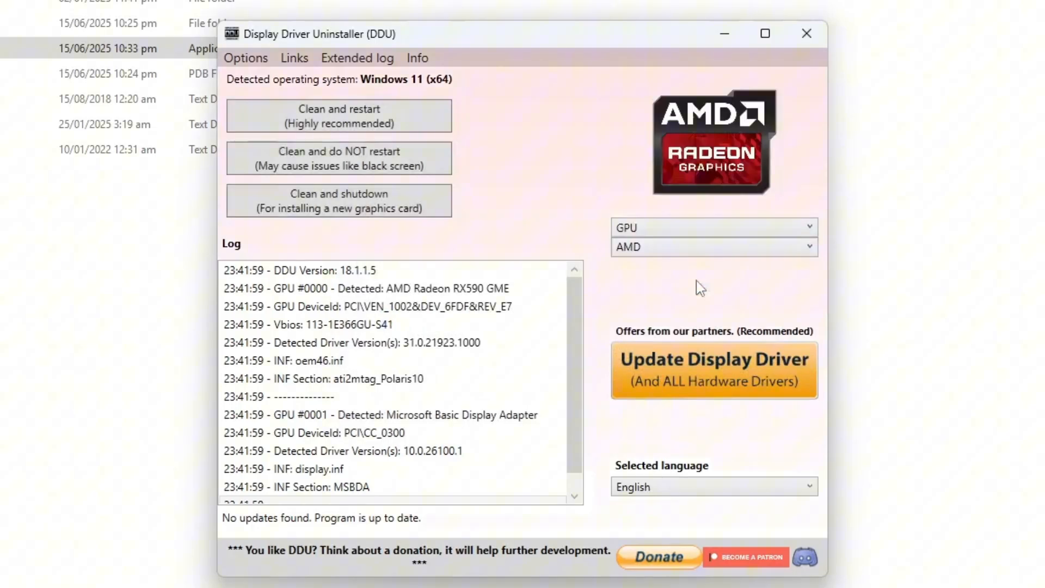
pyautogui.moveTo(617, 268)
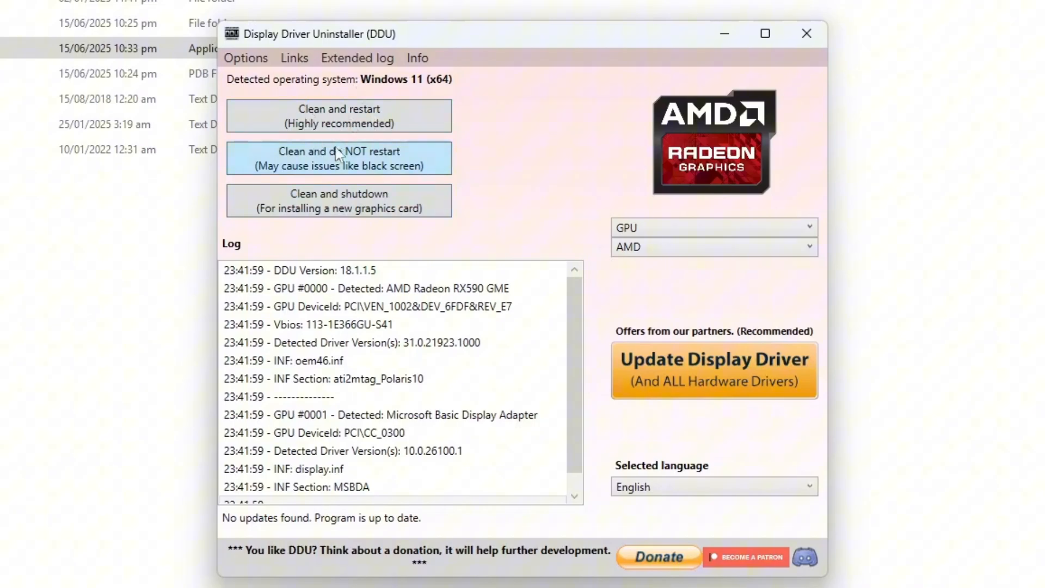
pyautogui.moveTo(339, 116)
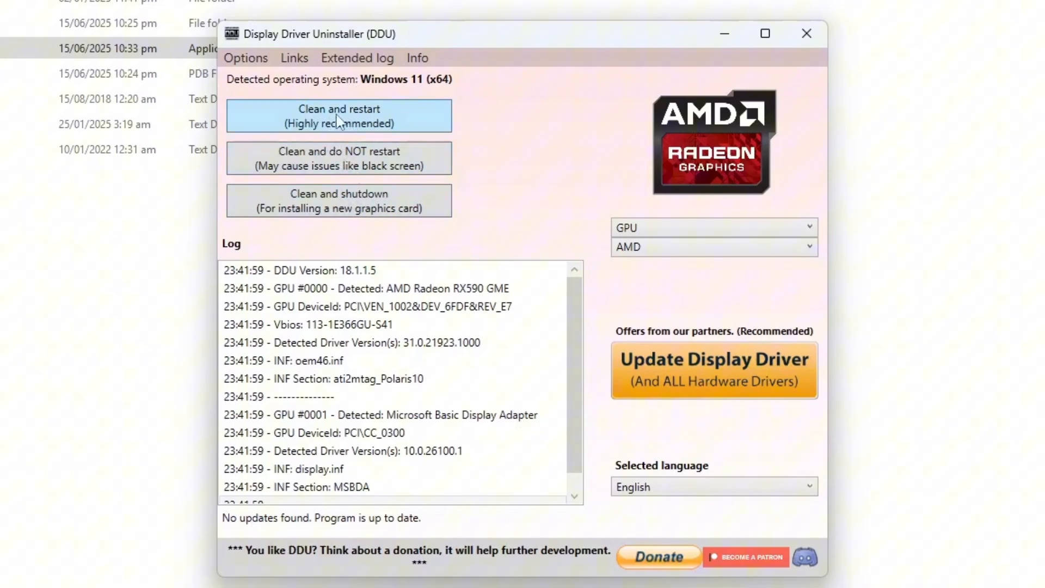
pyautogui.moveTo(338, 115)
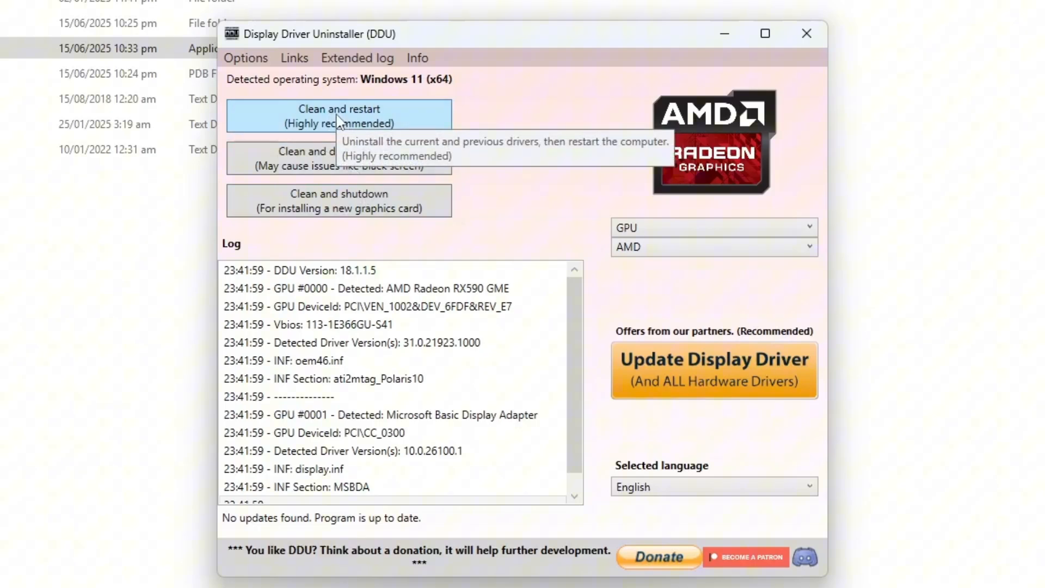
# Enable Safe boot with Network in msconfig's Boot tab and restart.
pyautogui.rightClick(282, 566)
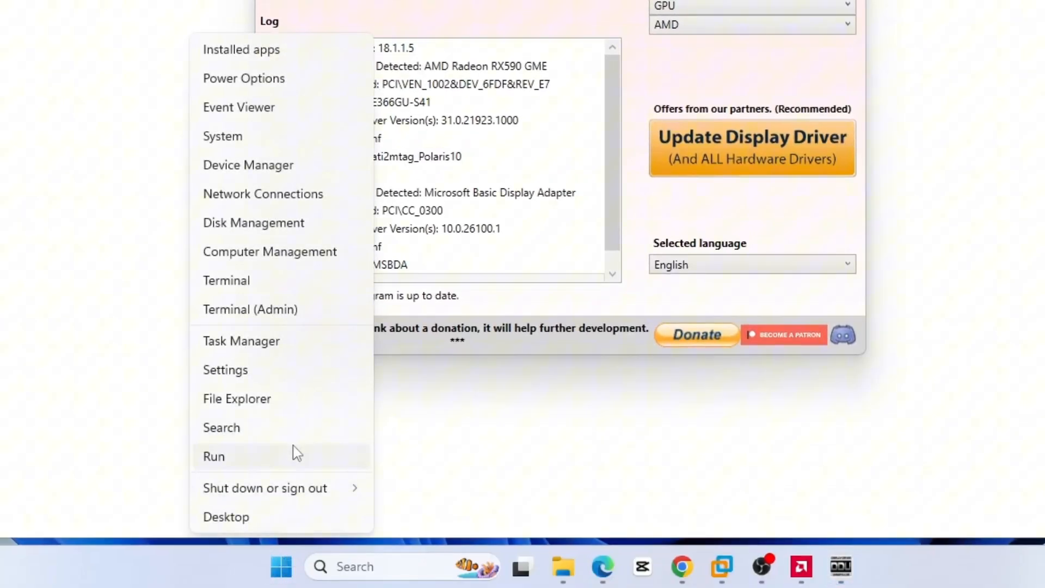
pyautogui.click(213, 457)
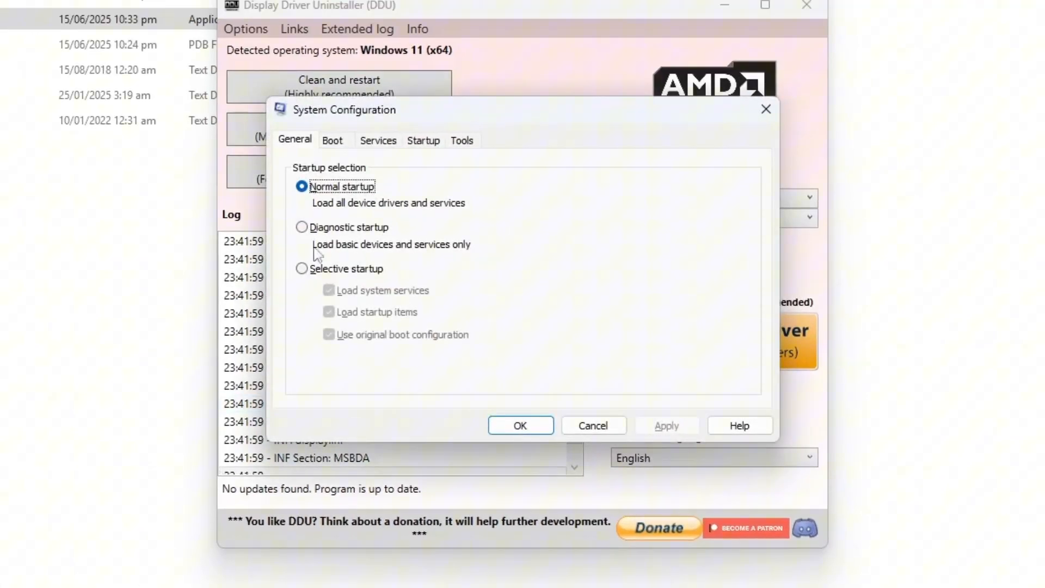
pyautogui.click(332, 140)
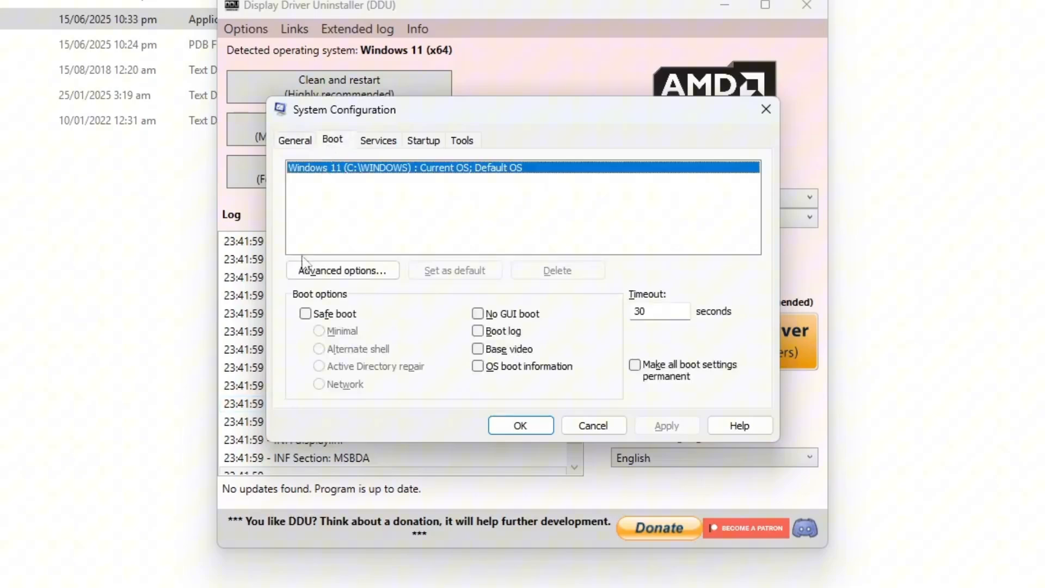
pyautogui.click(305, 314)
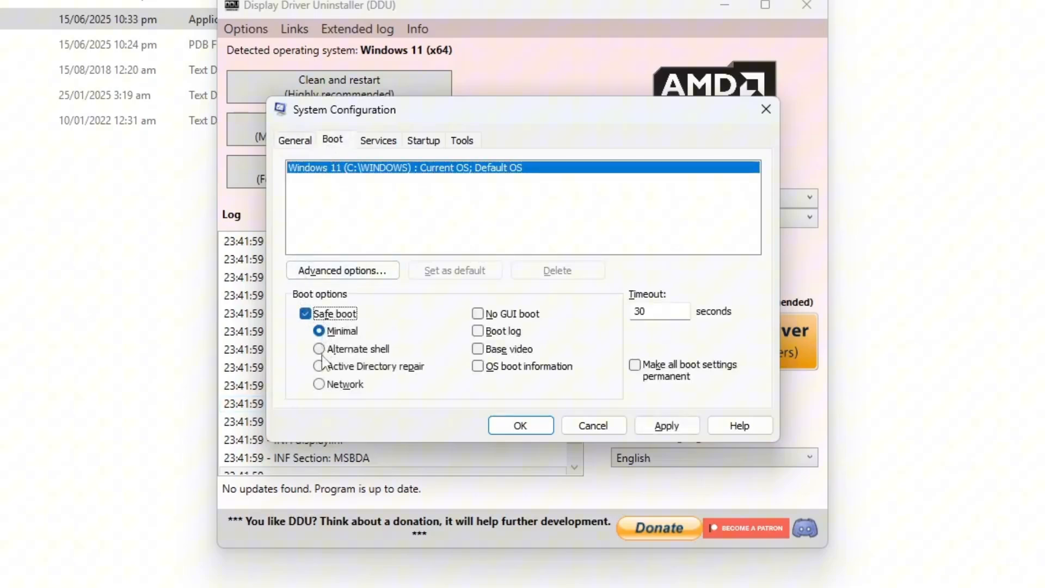
pyautogui.click(319, 384)
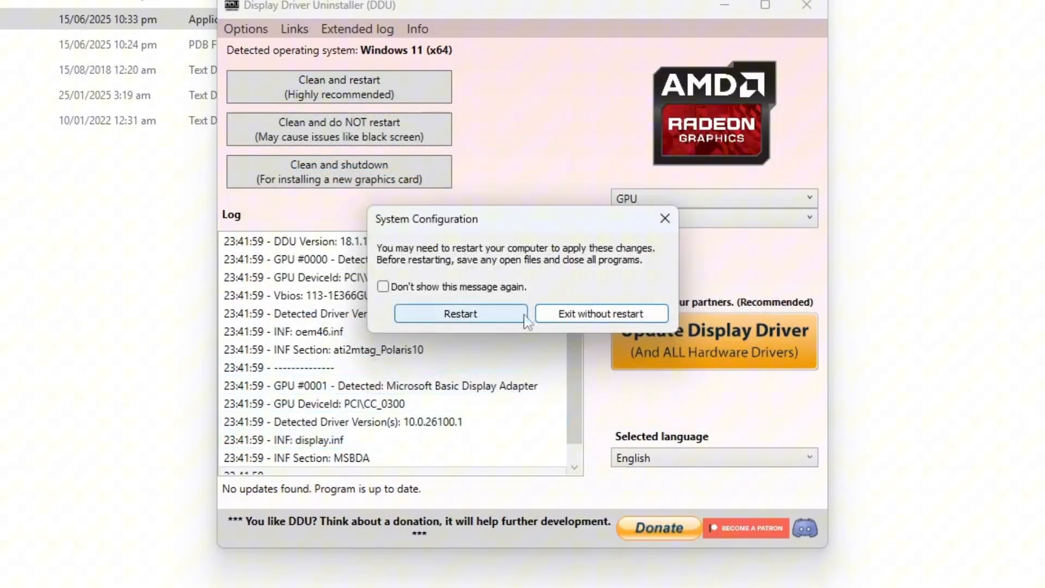
pyautogui.click(601, 314)
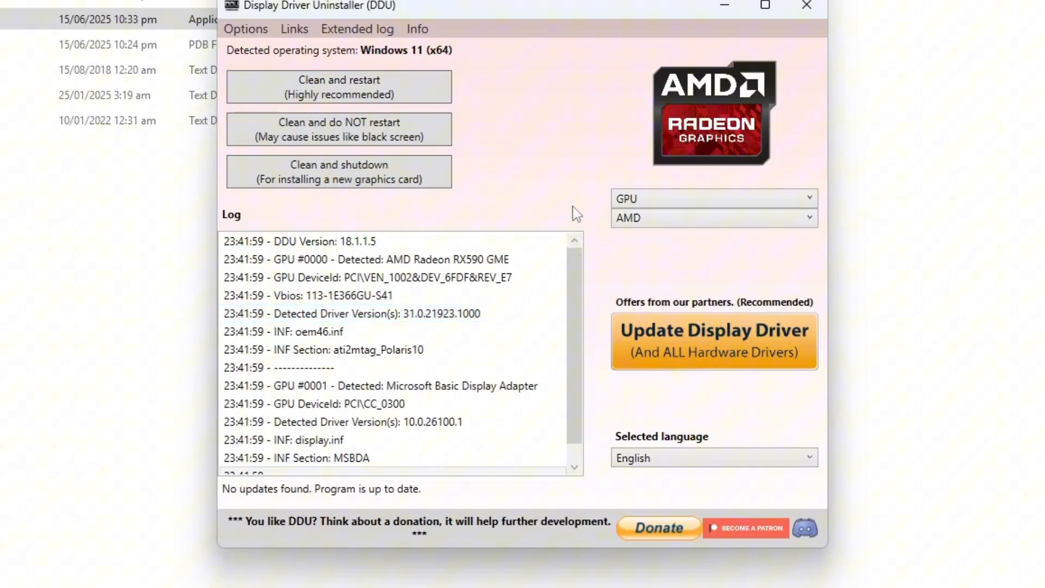
pyautogui.moveTo(338, 87)
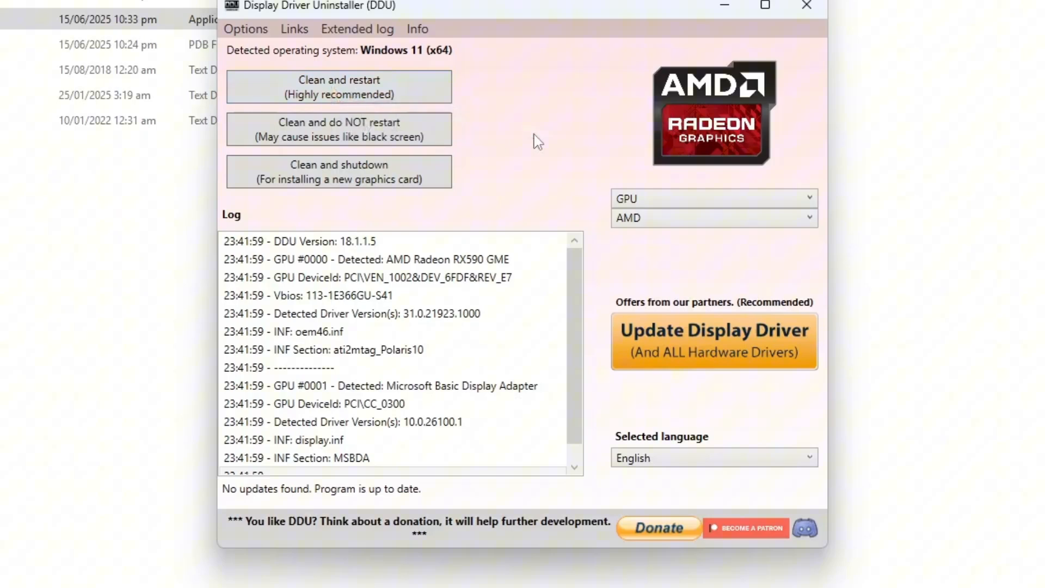
# Untick Safe boot on msconfig's Boot tab and confirm with OK.
pyautogui.rightClick(242, 566)
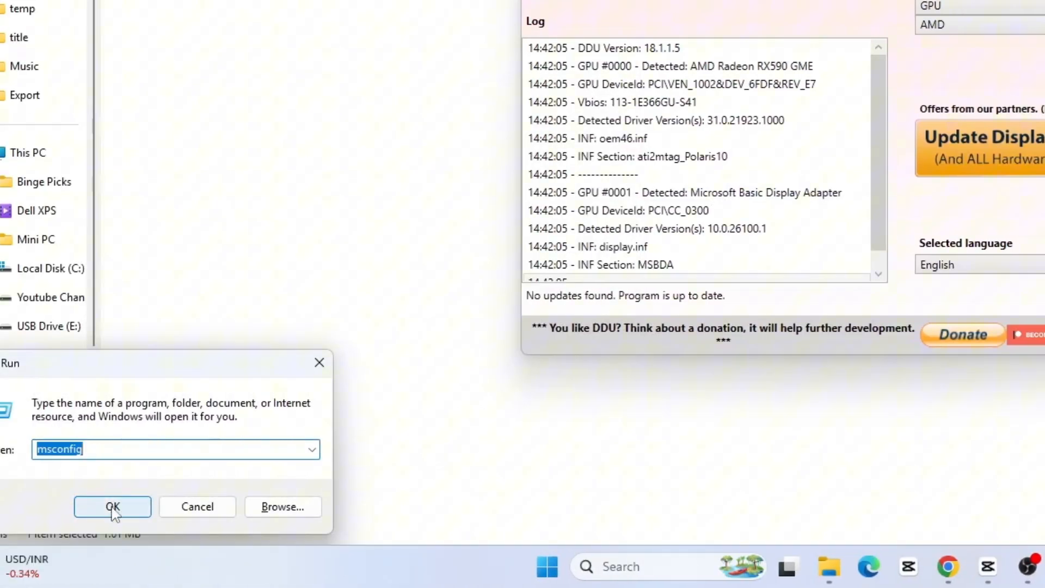
pyautogui.click(112, 507)
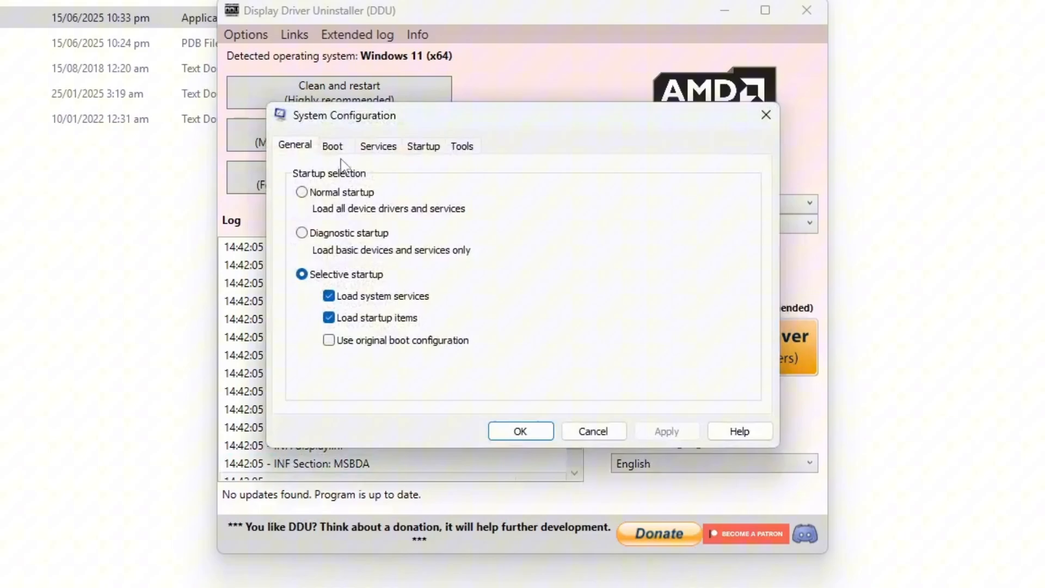
pyautogui.click(332, 146)
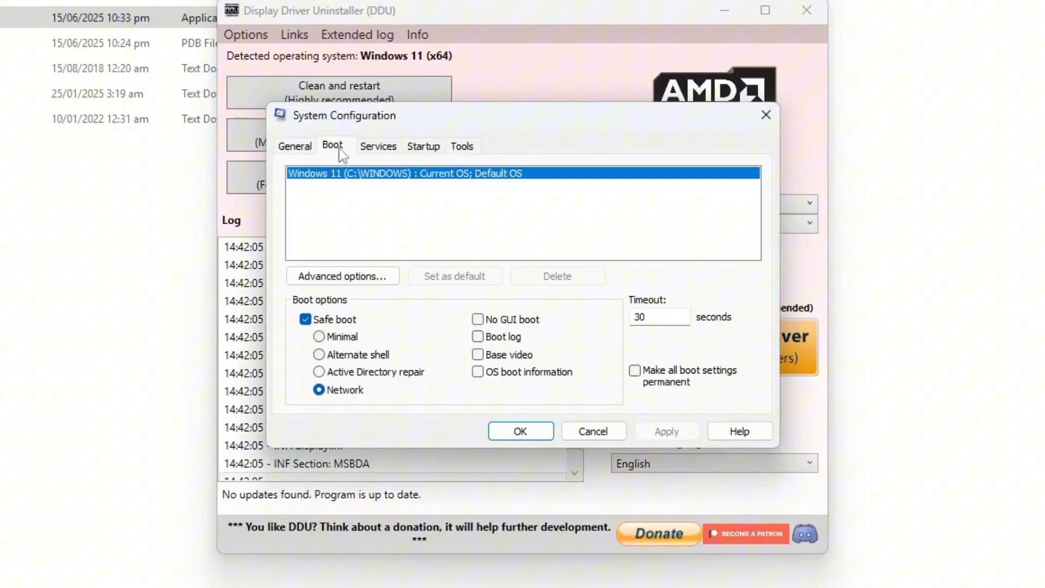
pyautogui.click(306, 319)
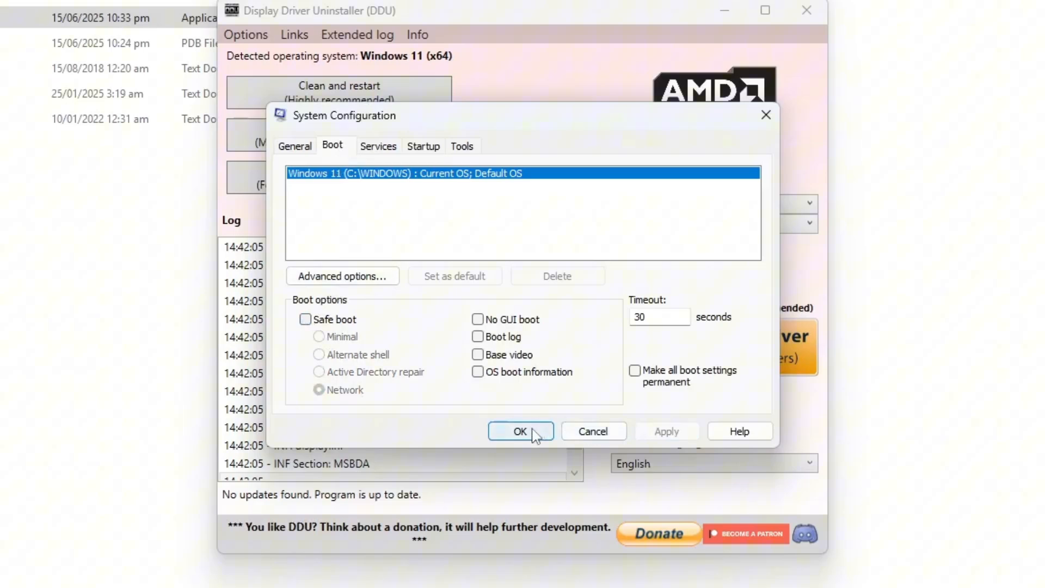
pyautogui.click(520, 431)
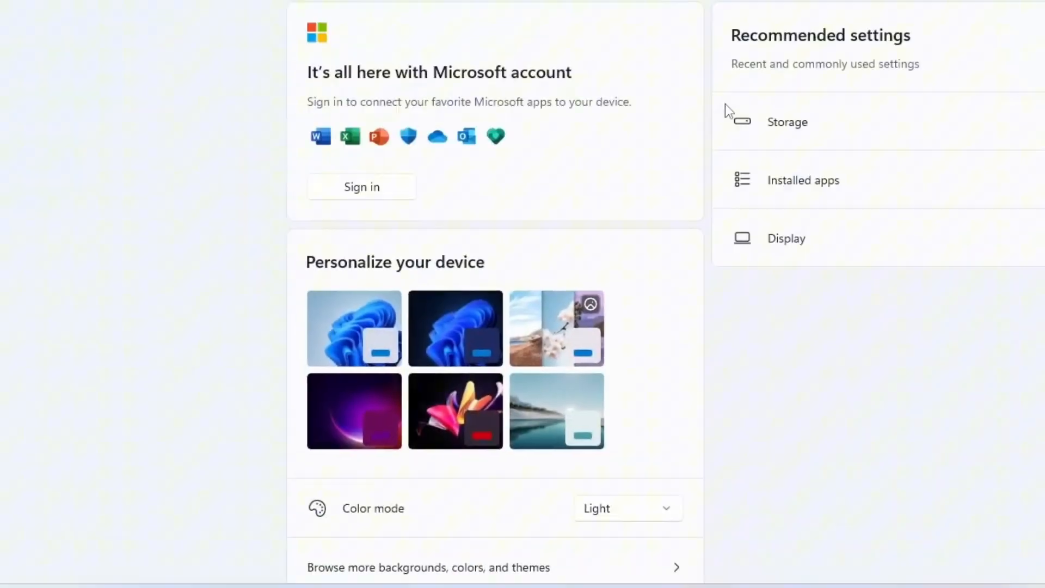
# Resume paused Windows Update so it starts checking for updates.
pyautogui.click(81, 386)
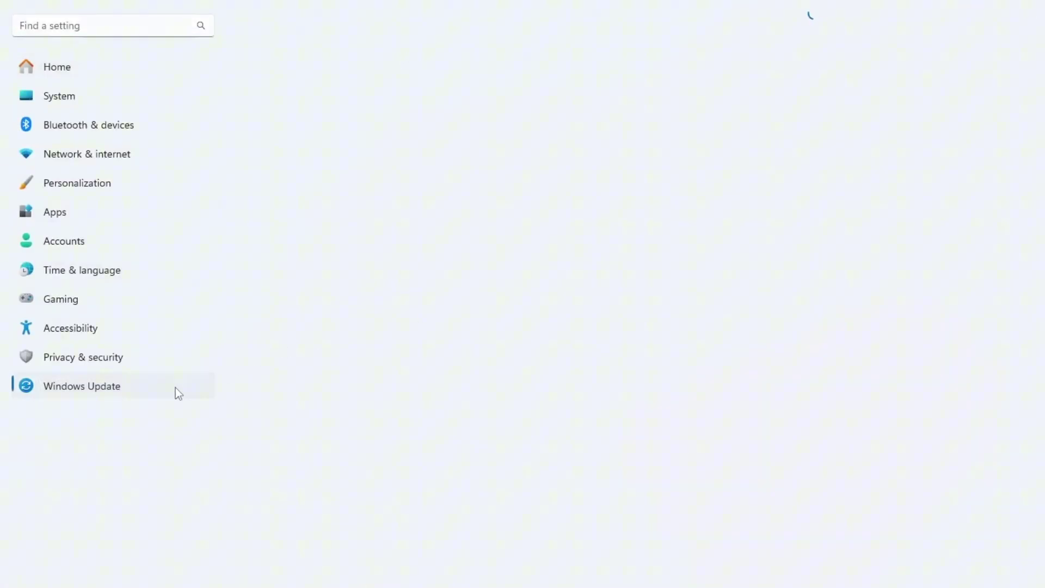
pyautogui.click(81, 386)
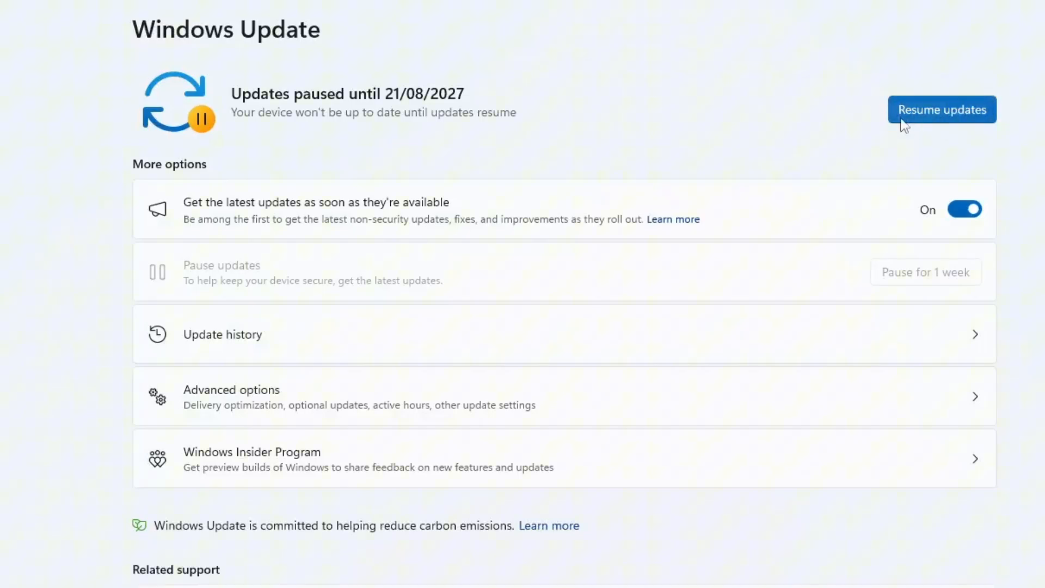
pyautogui.click(942, 110)
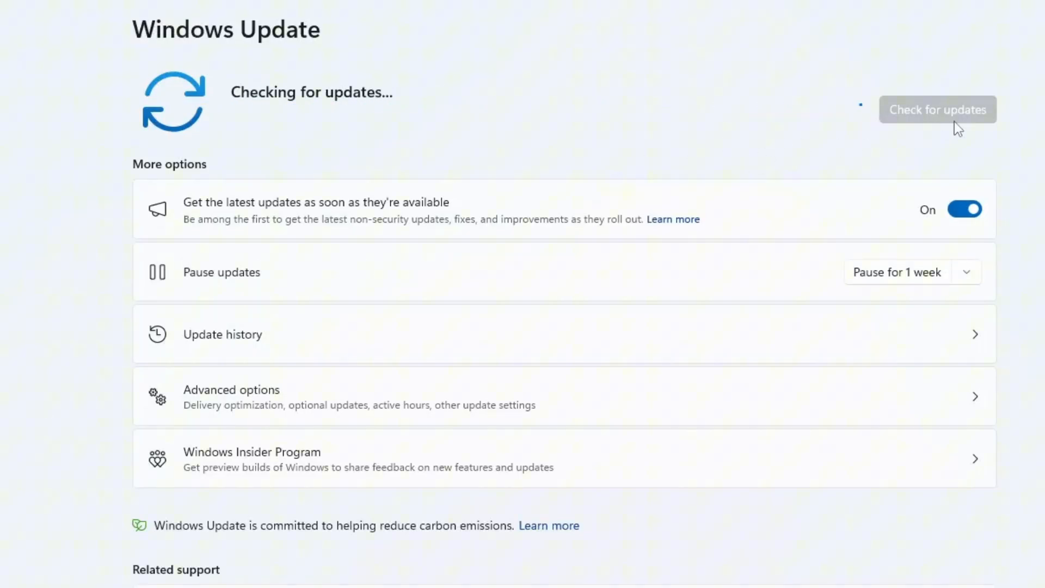